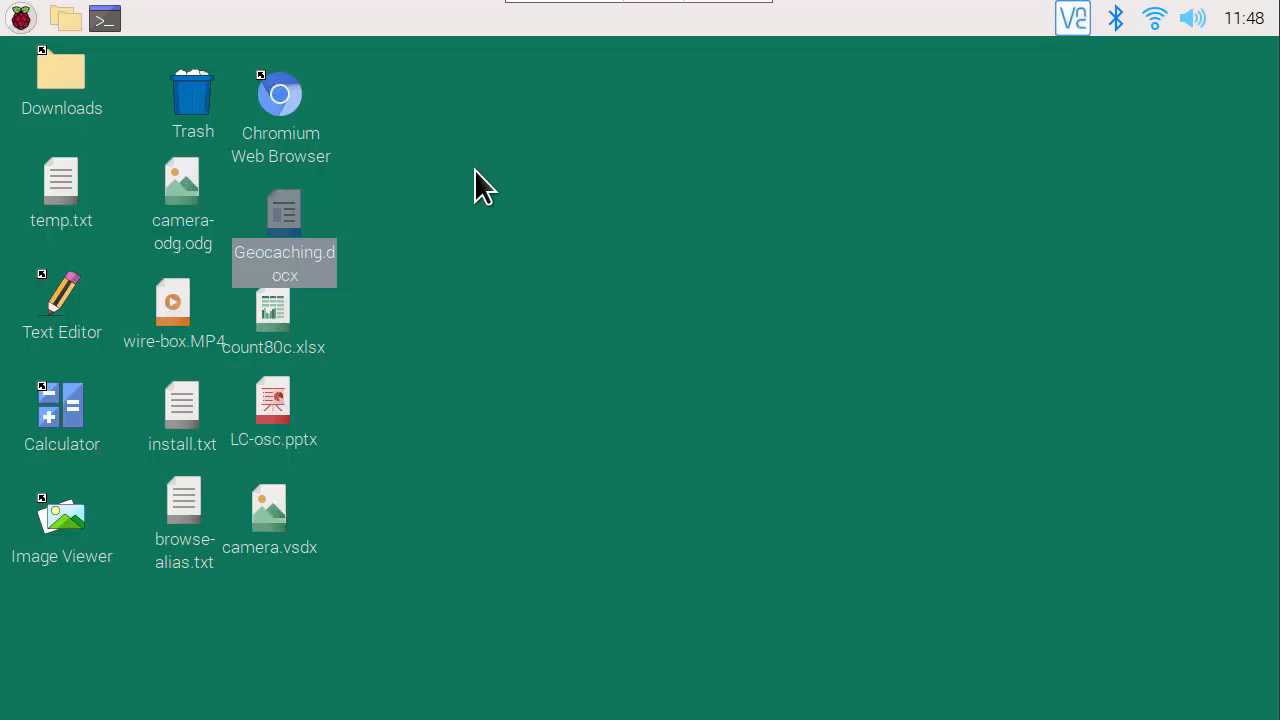
mouse_move(496, 212)
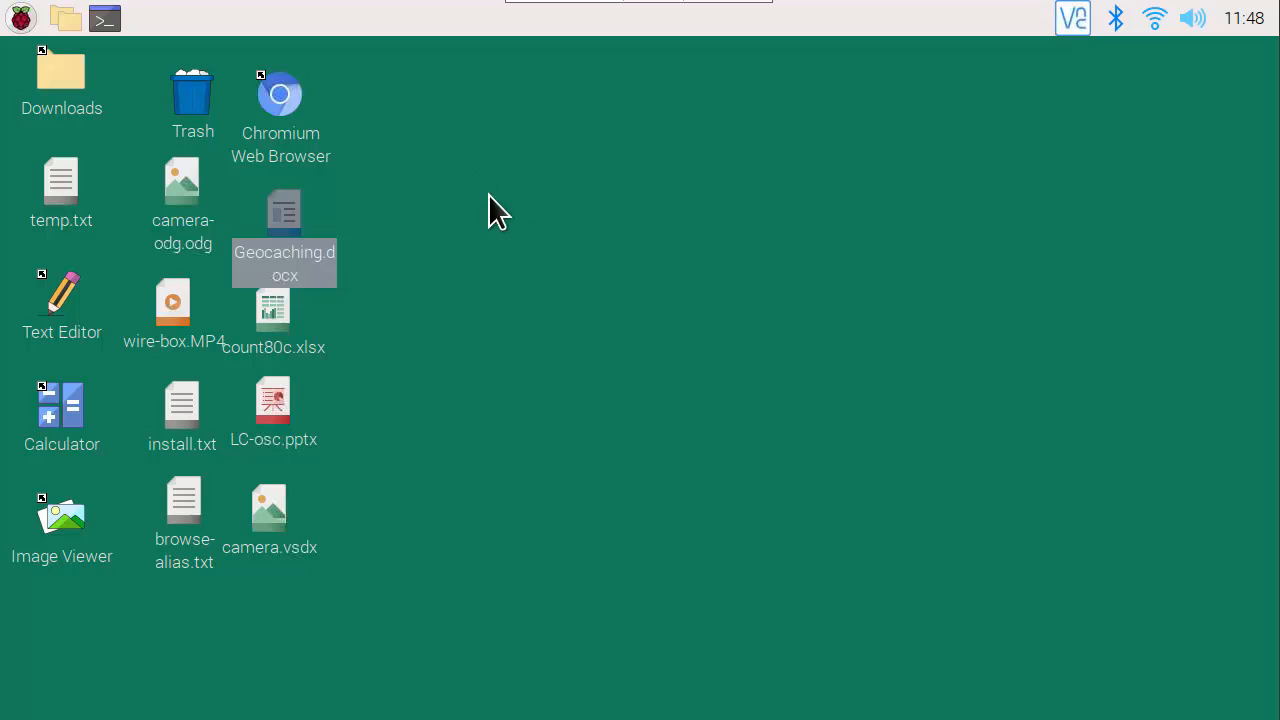
mouse_move(636, 304)
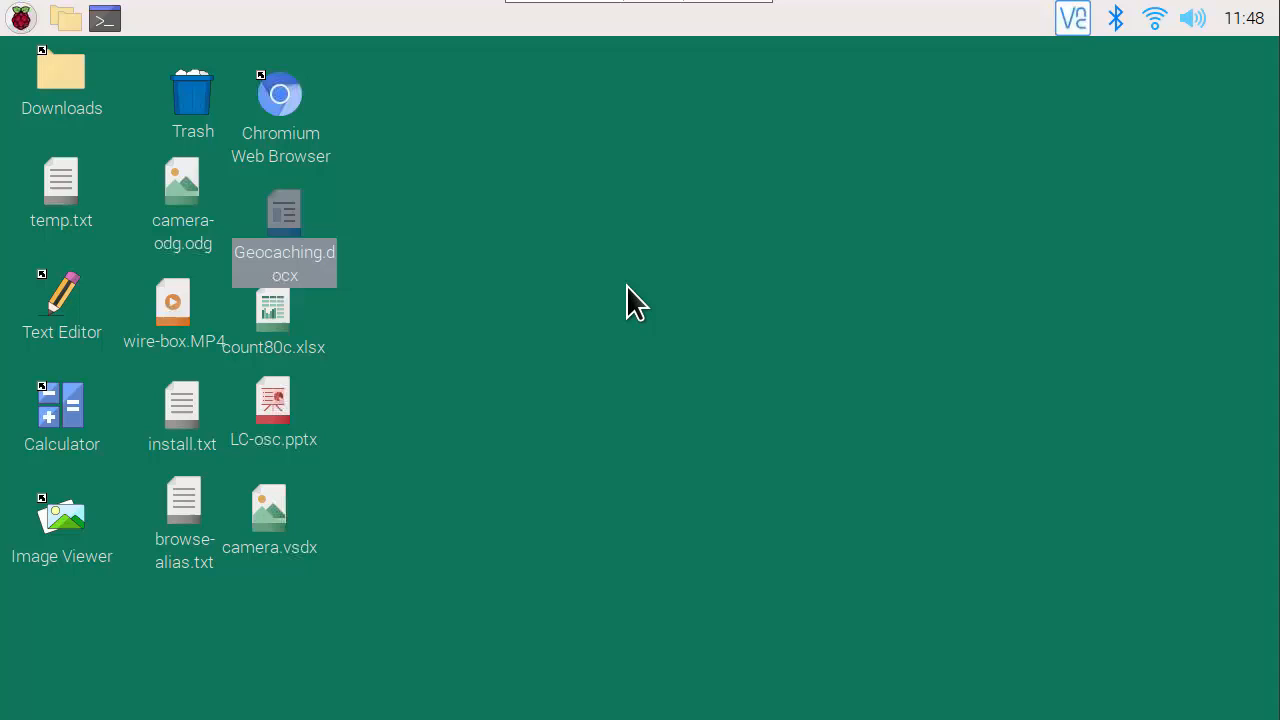
mouse_move(430, 196)
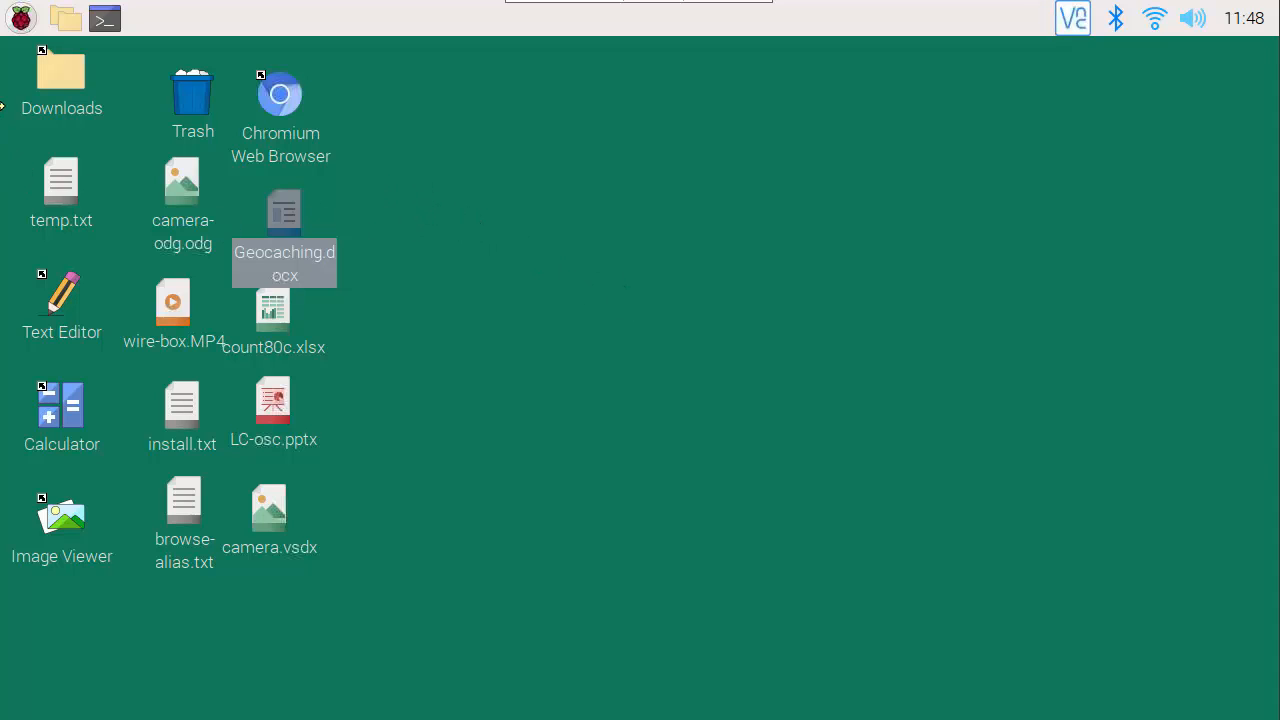
Step: Open Geocaching.docx from the desktop and scroll through its text and screenshots
click(20, 18)
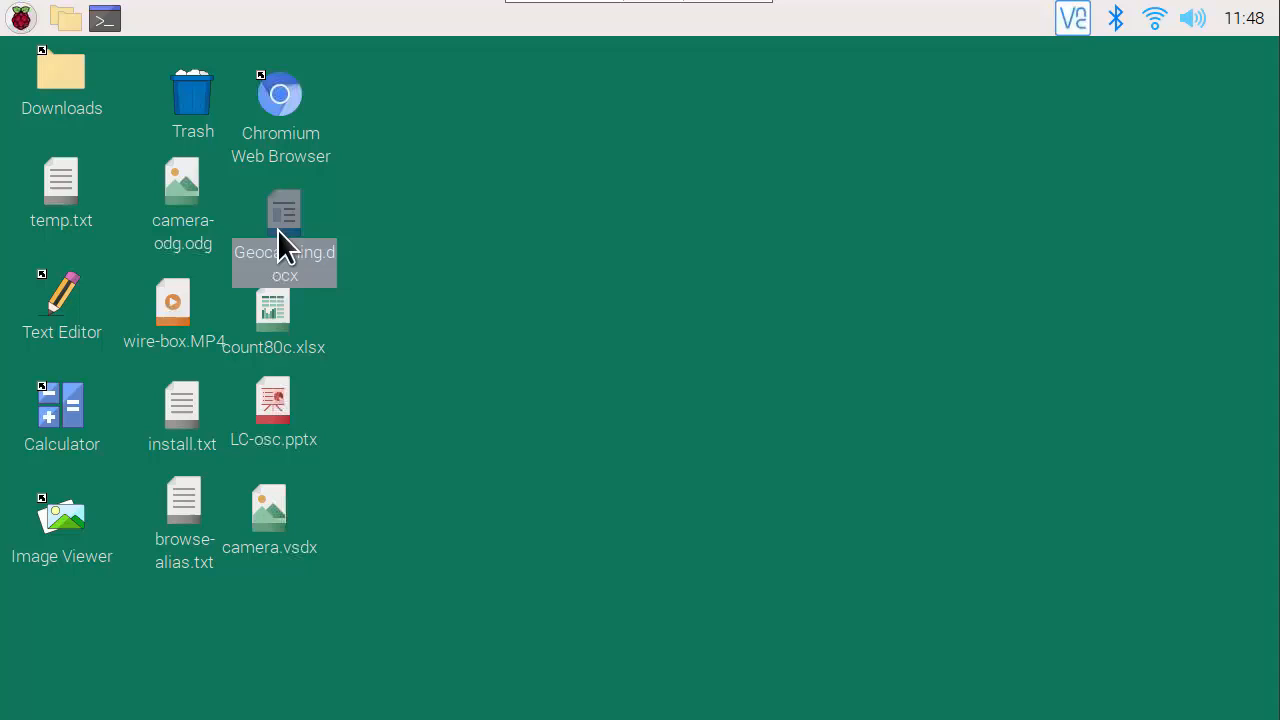
mouse_move(276, 230)
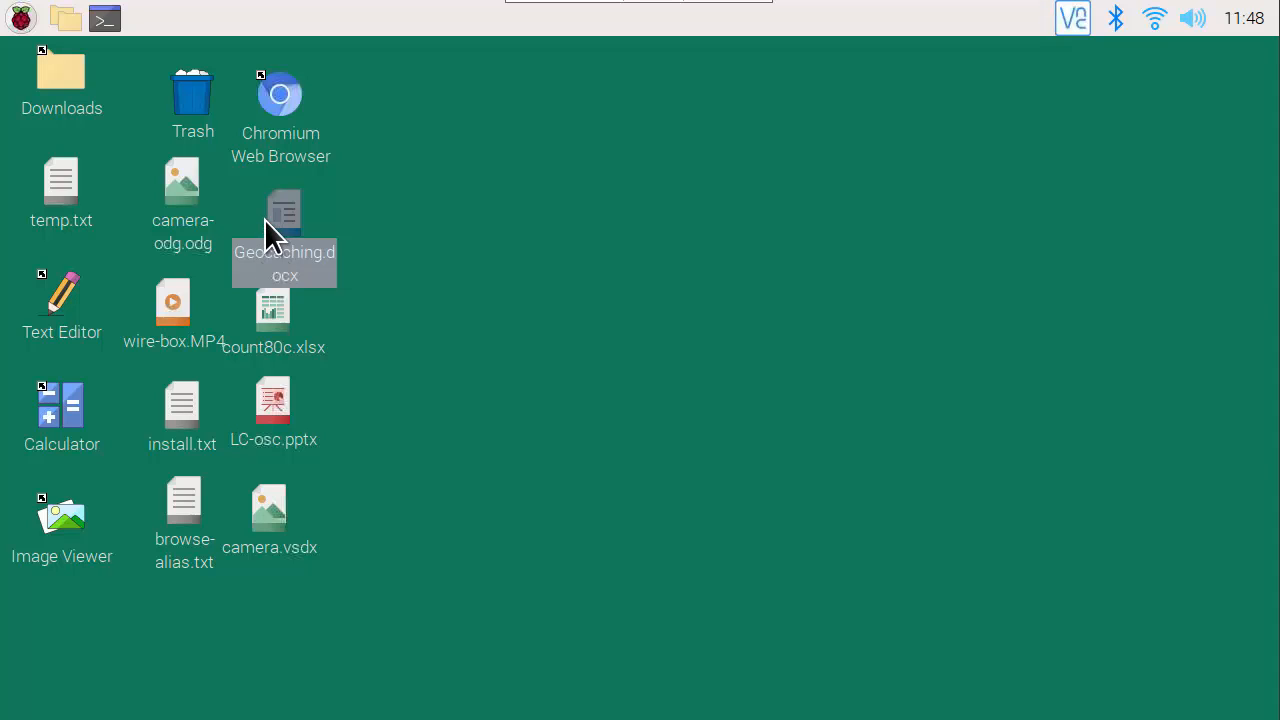
mouse_move(360, 216)
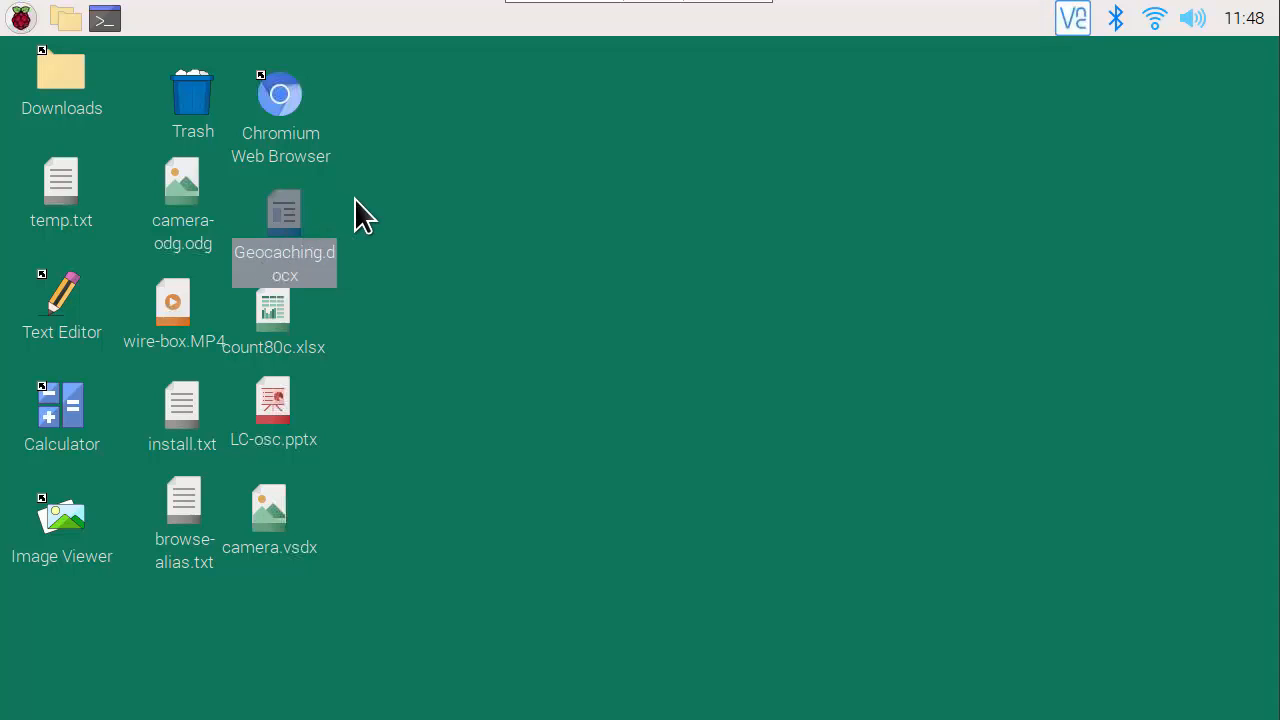
mouse_move(290, 220)
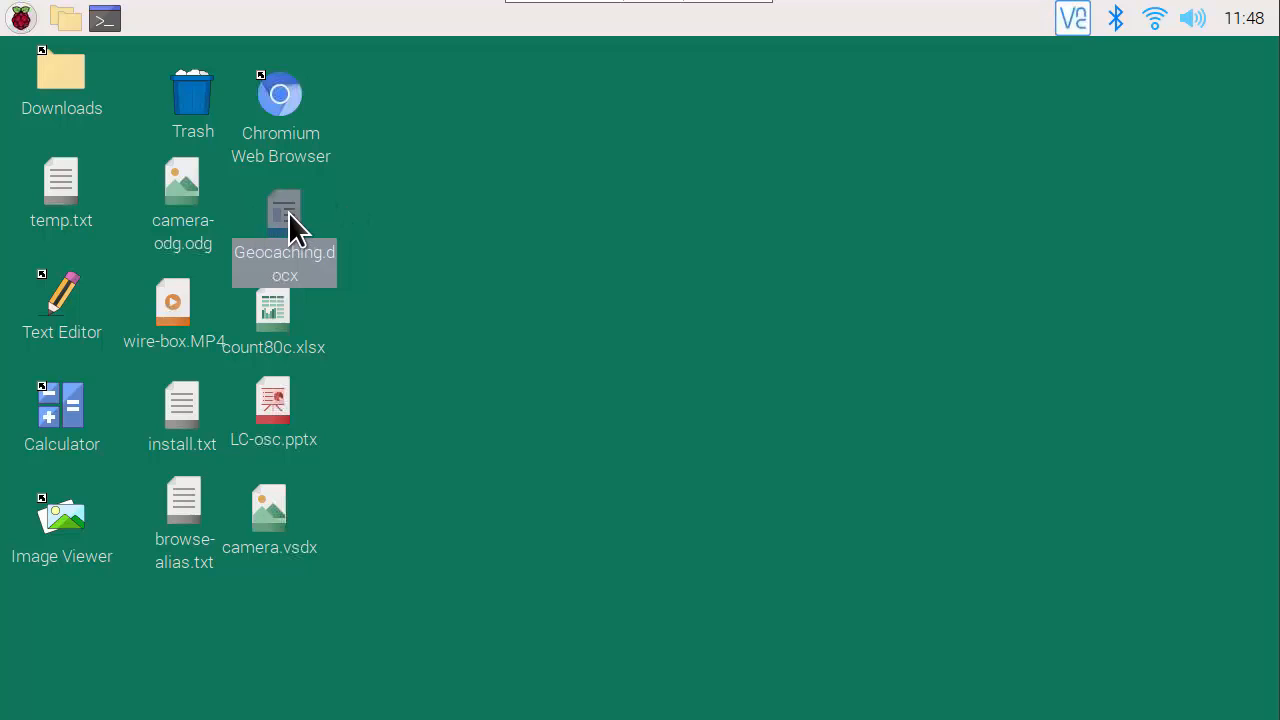
double_click(284, 210)
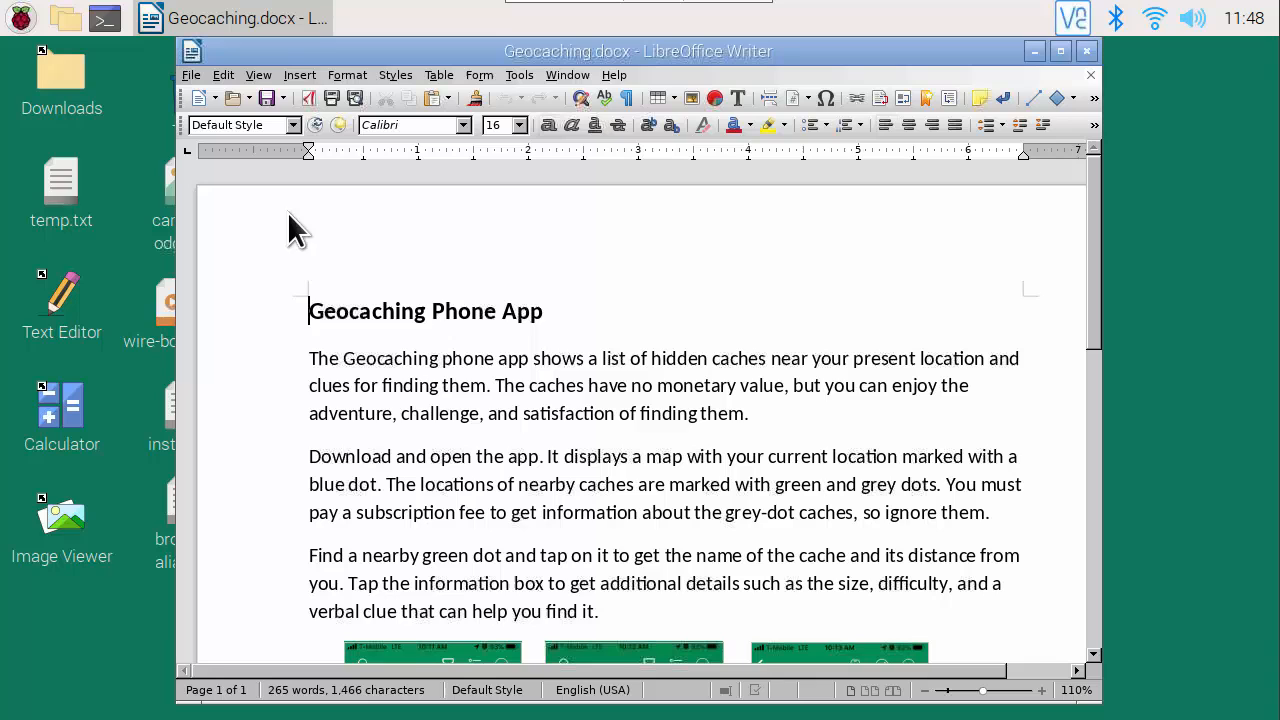
scroll(down, 3)
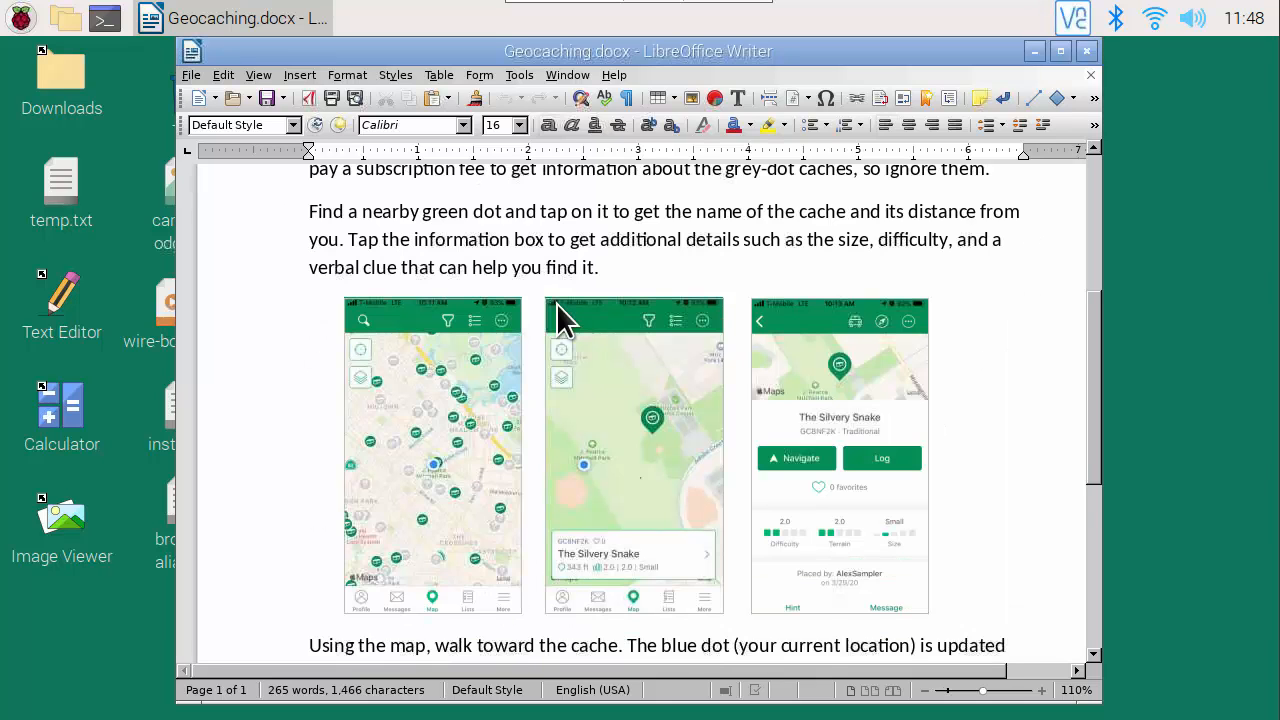
scroll(down, 3)
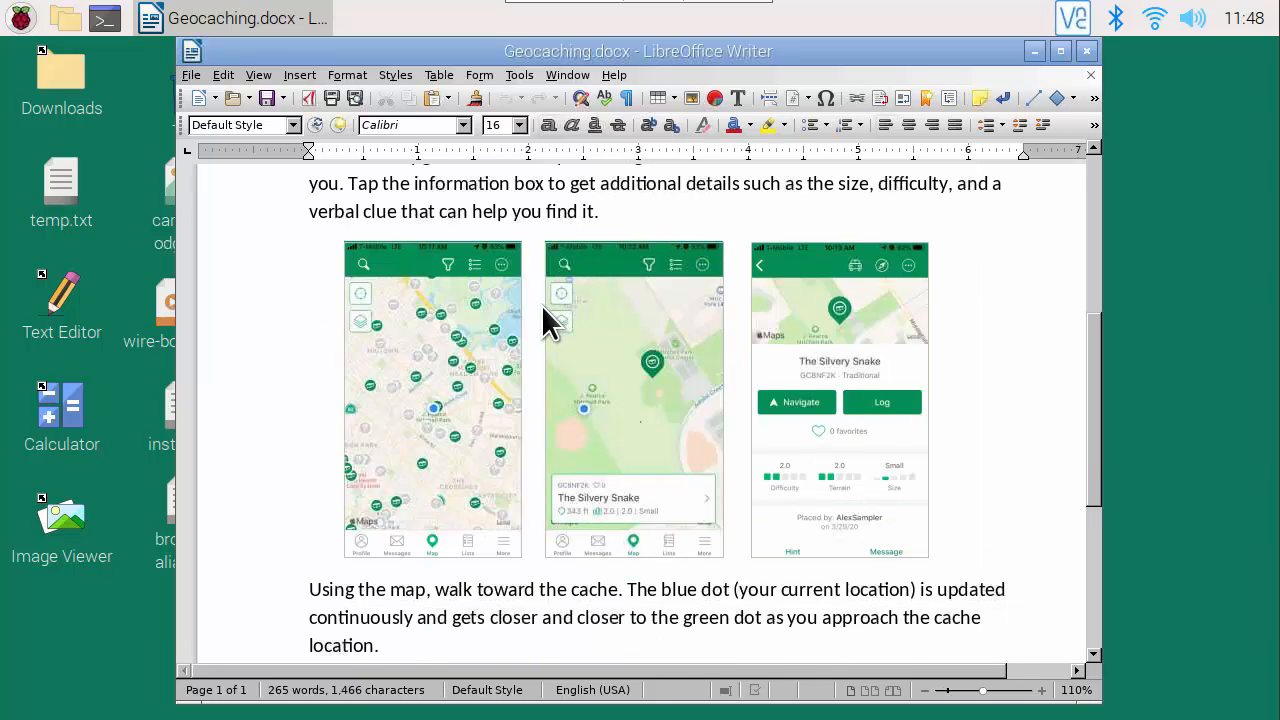
scroll(up, 3)
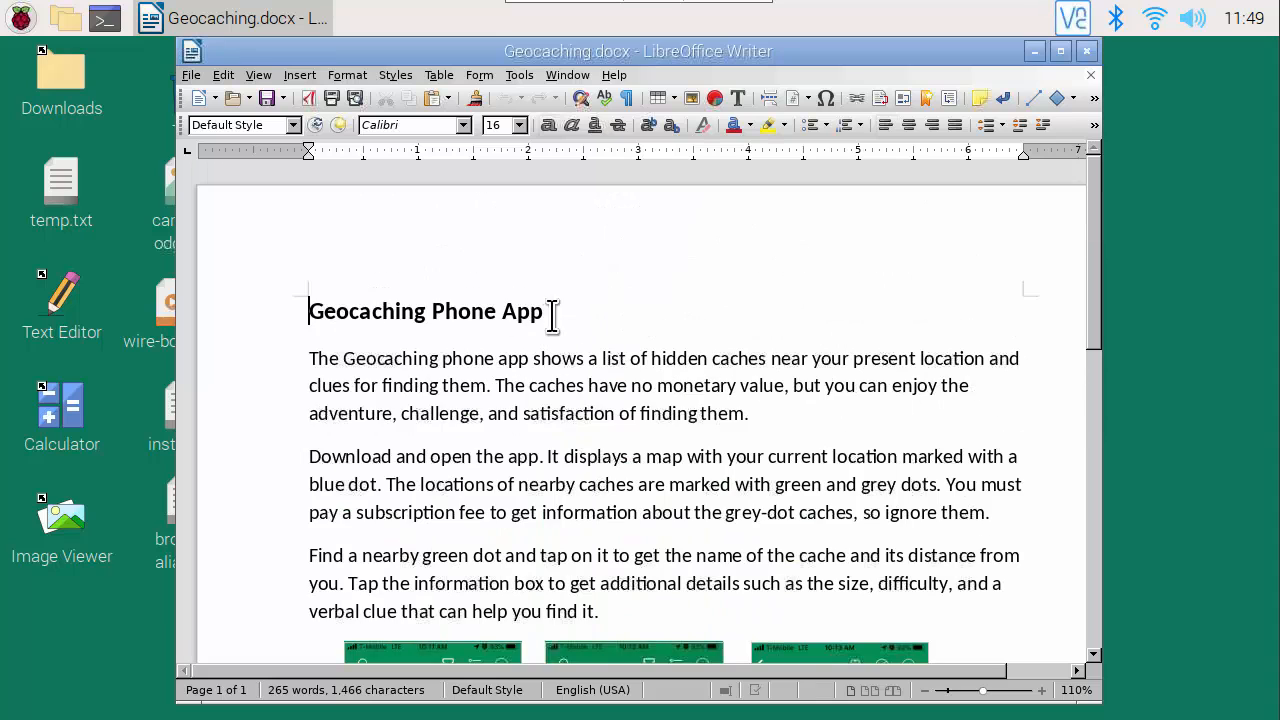
scroll(down, 3)
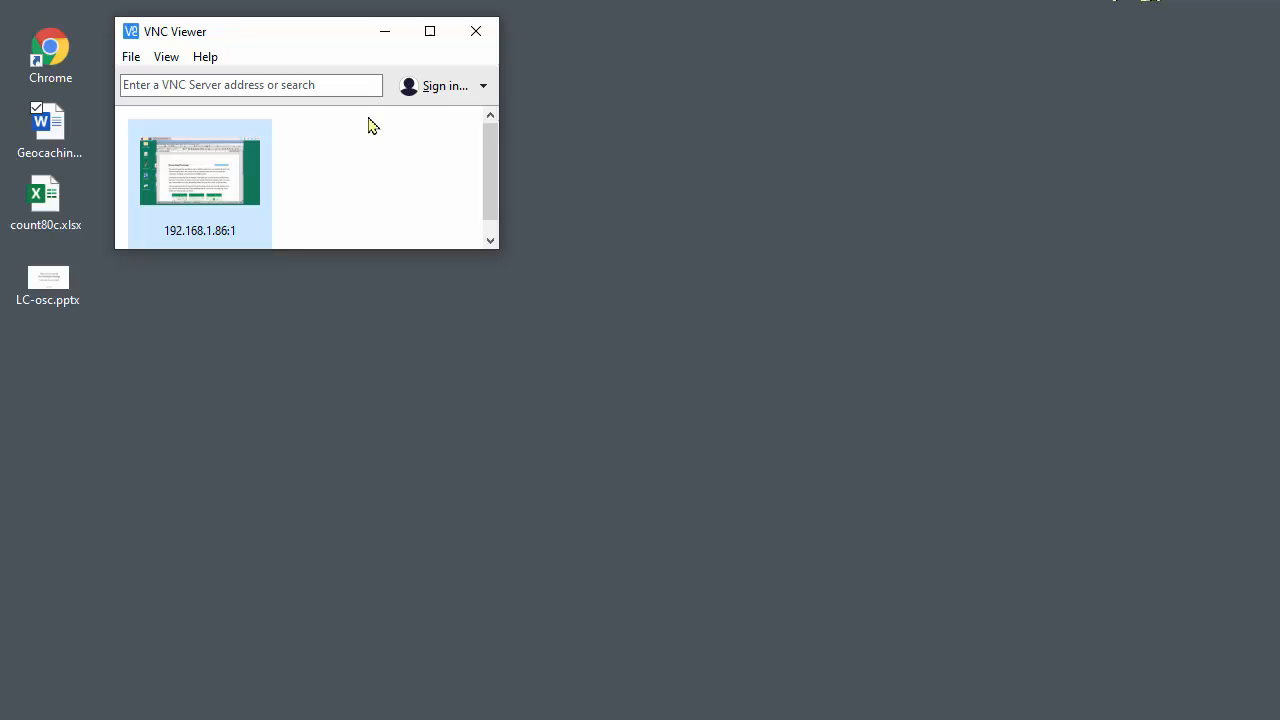
double_click(48, 130)
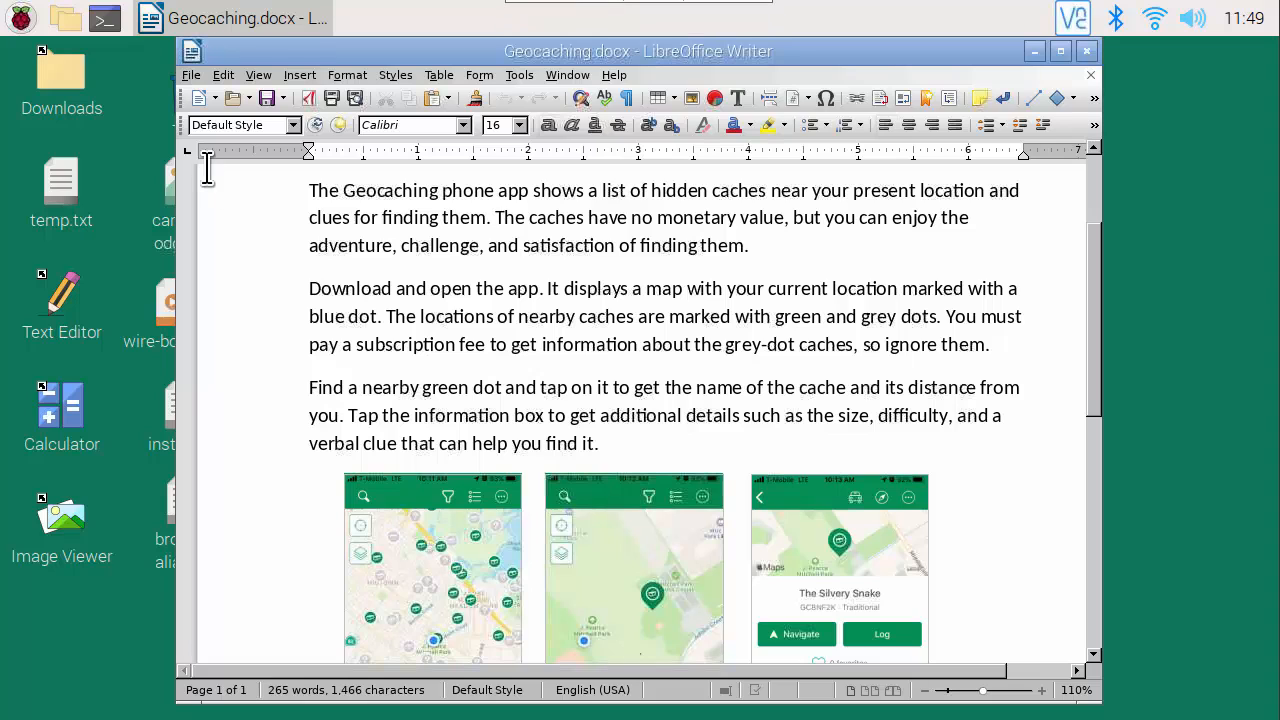
click(192, 74)
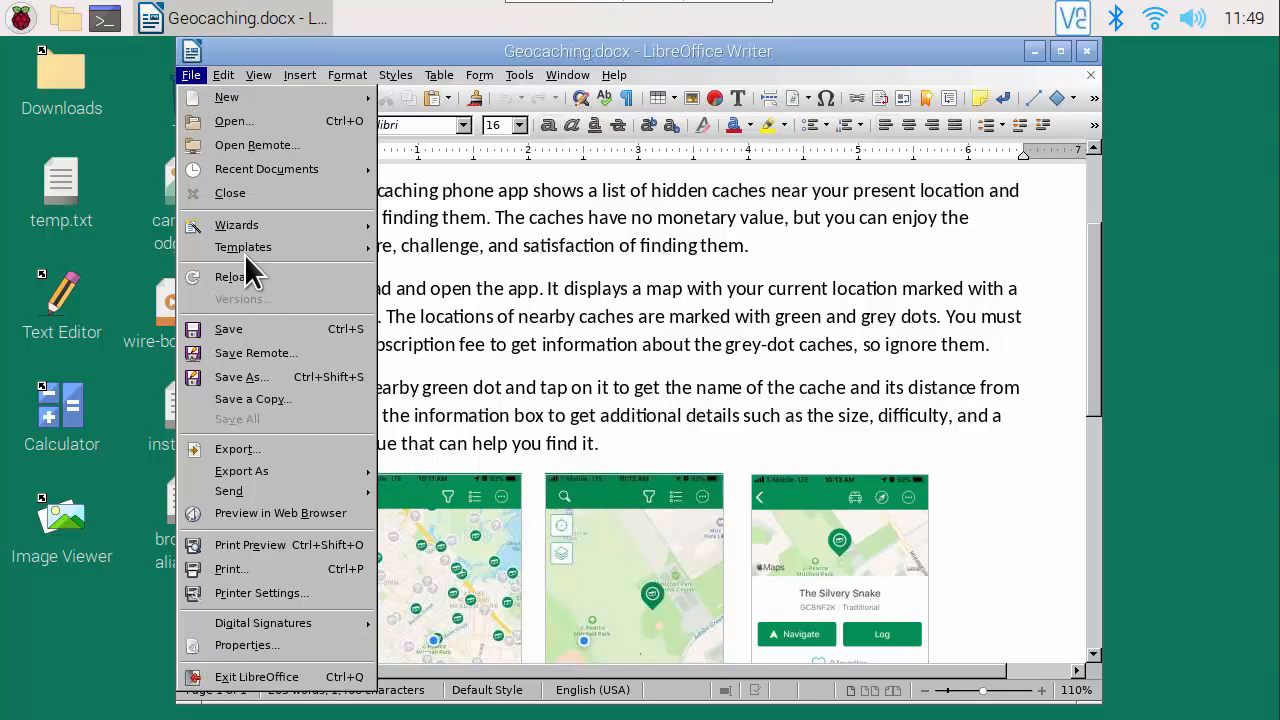
mouse_move(240, 376)
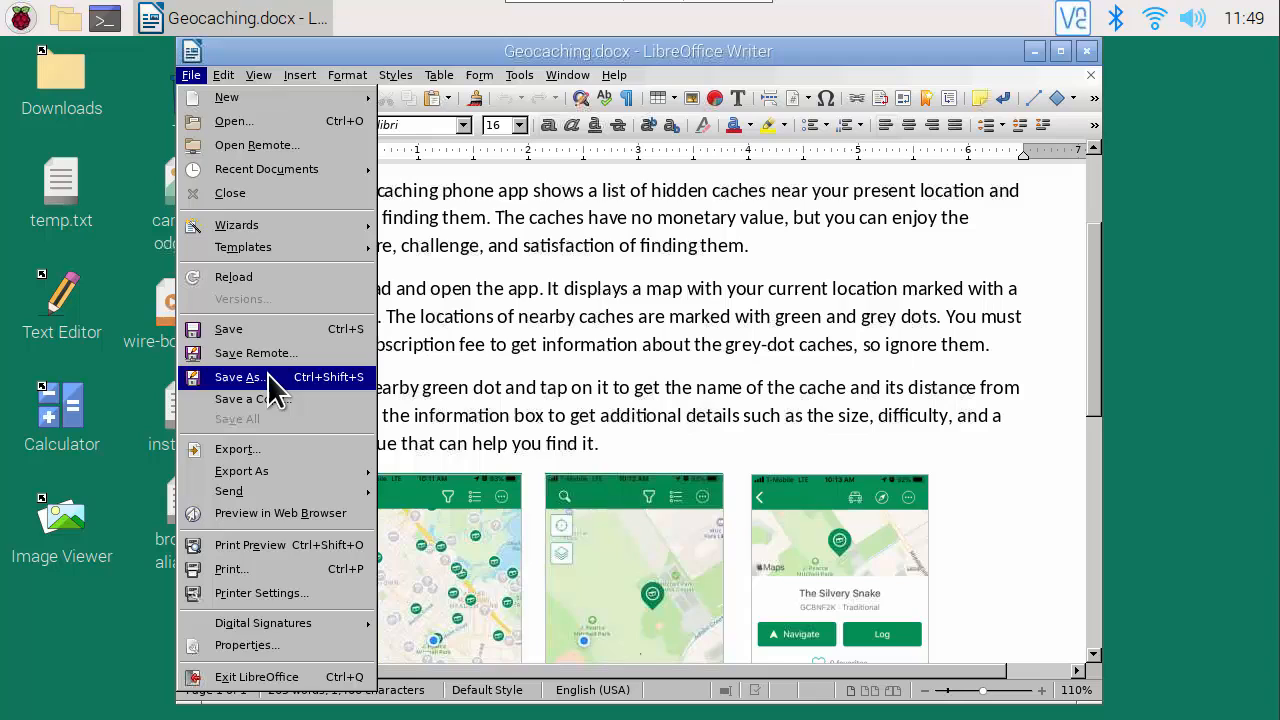
click(238, 376)
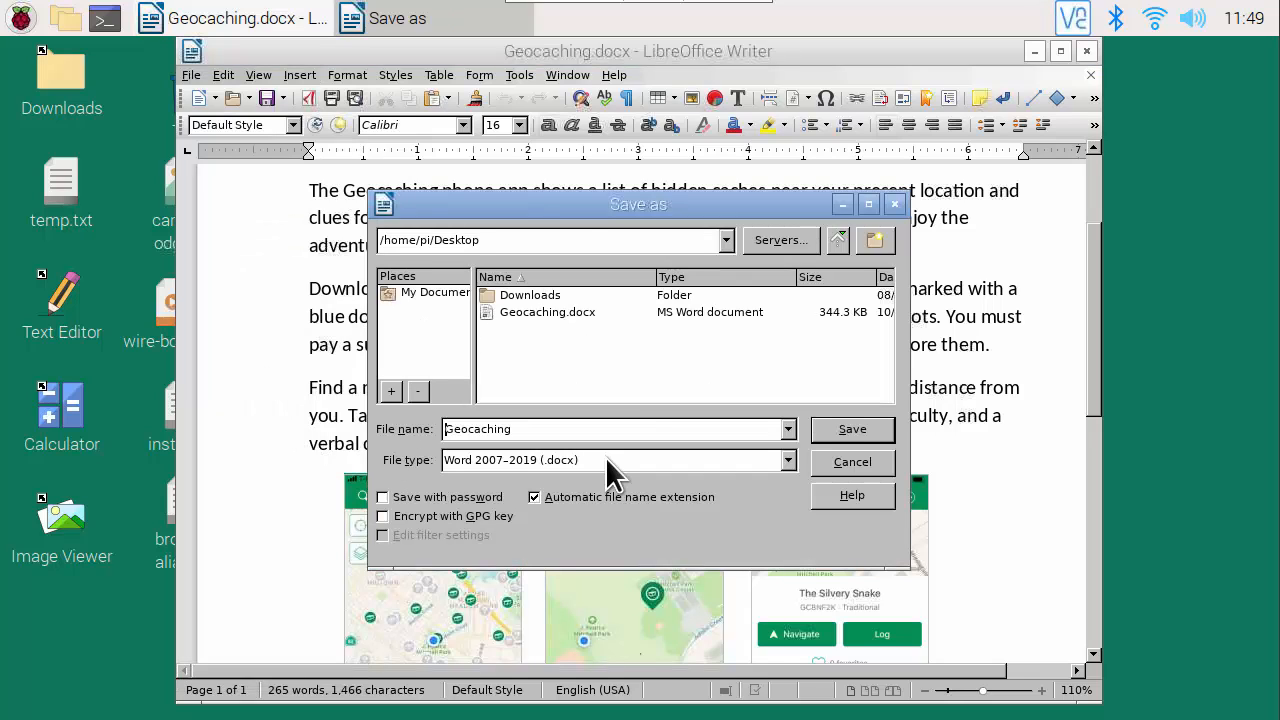
mouse_move(770, 480)
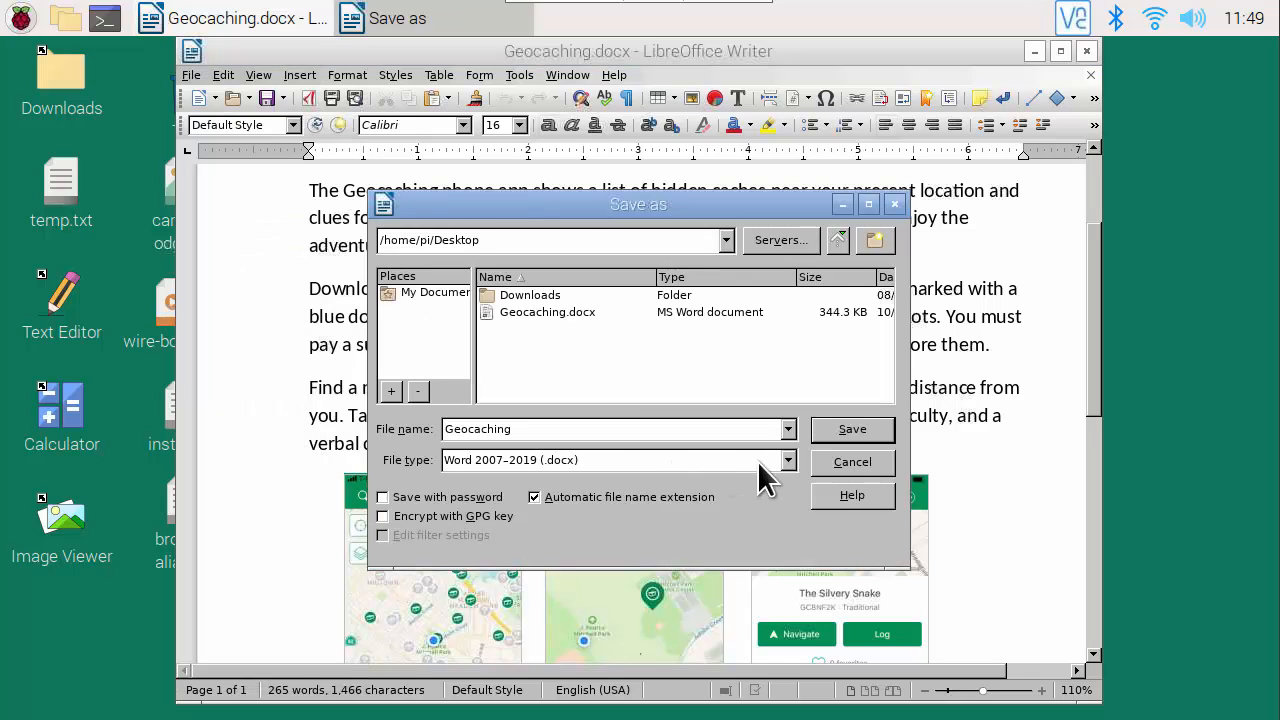
click(788, 460)
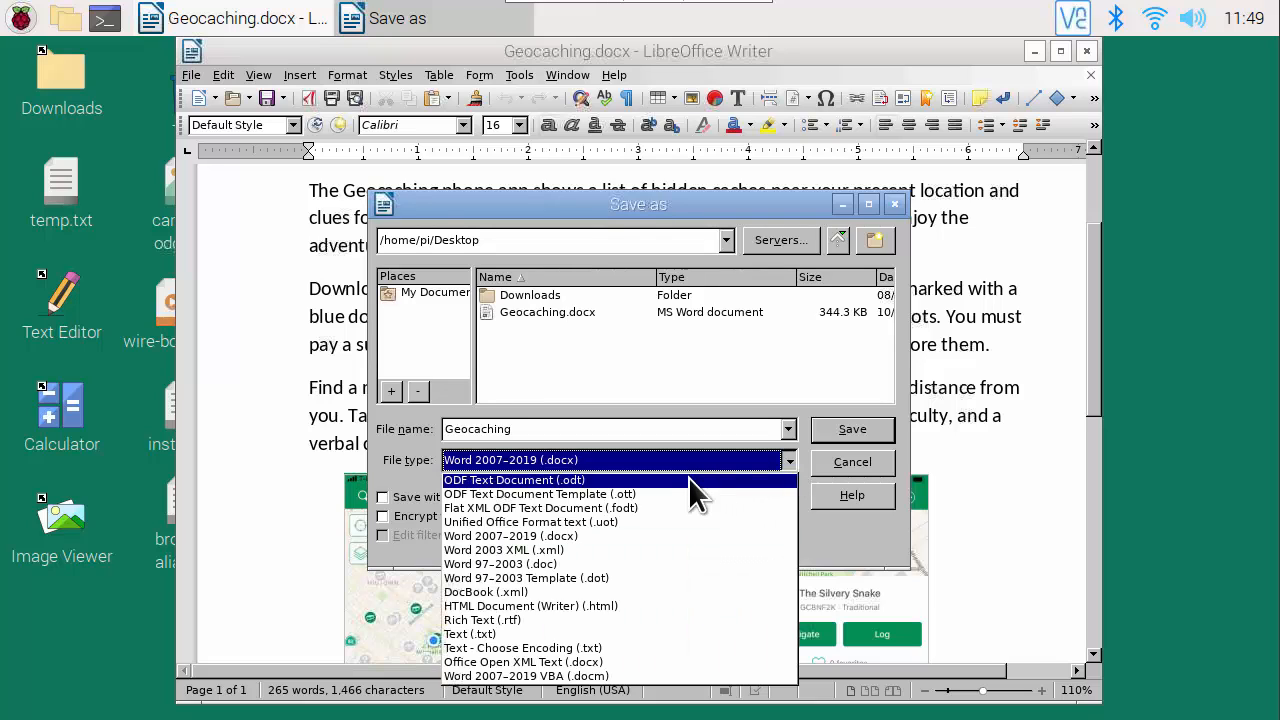
mouse_move(680, 634)
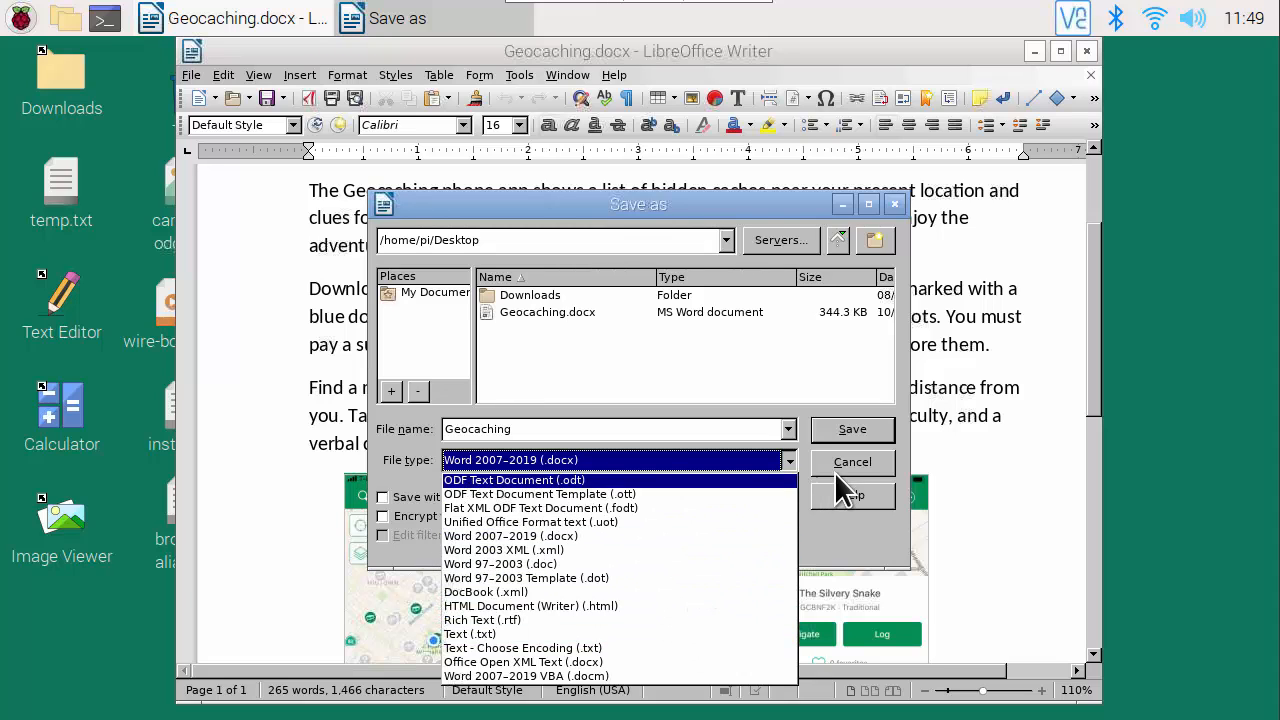
click(852, 462)
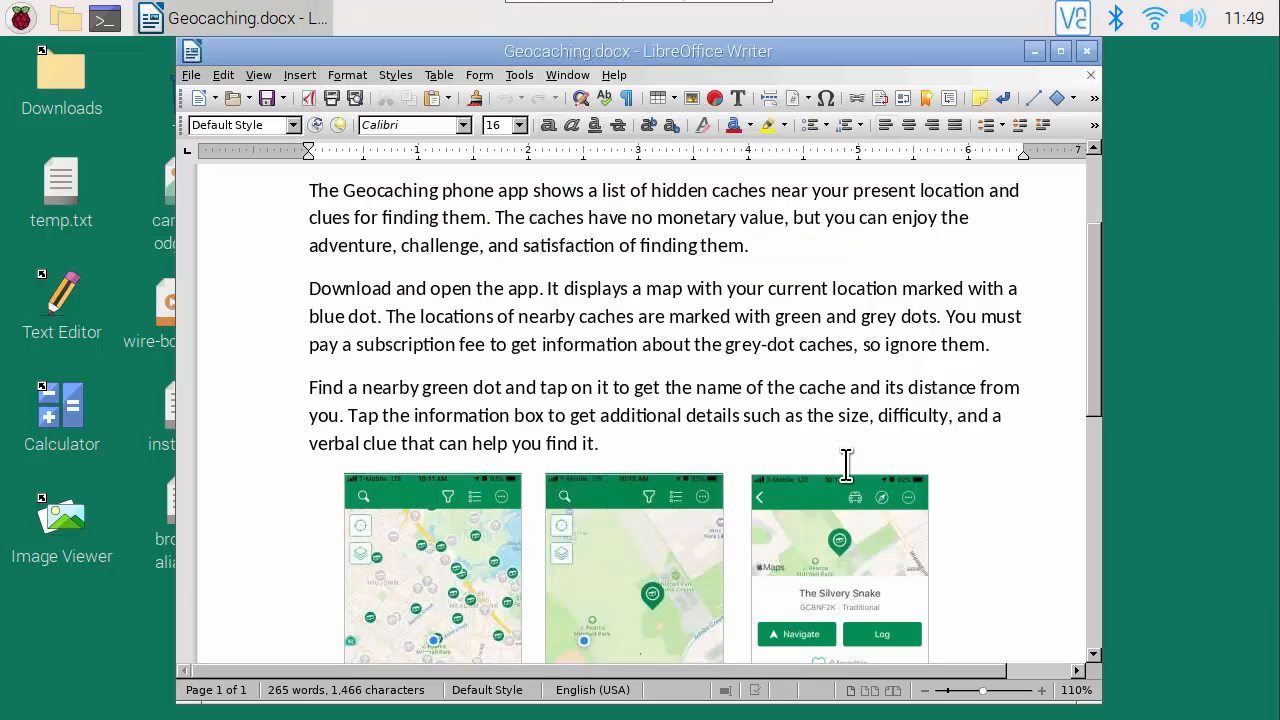
mouse_move(228, 96)
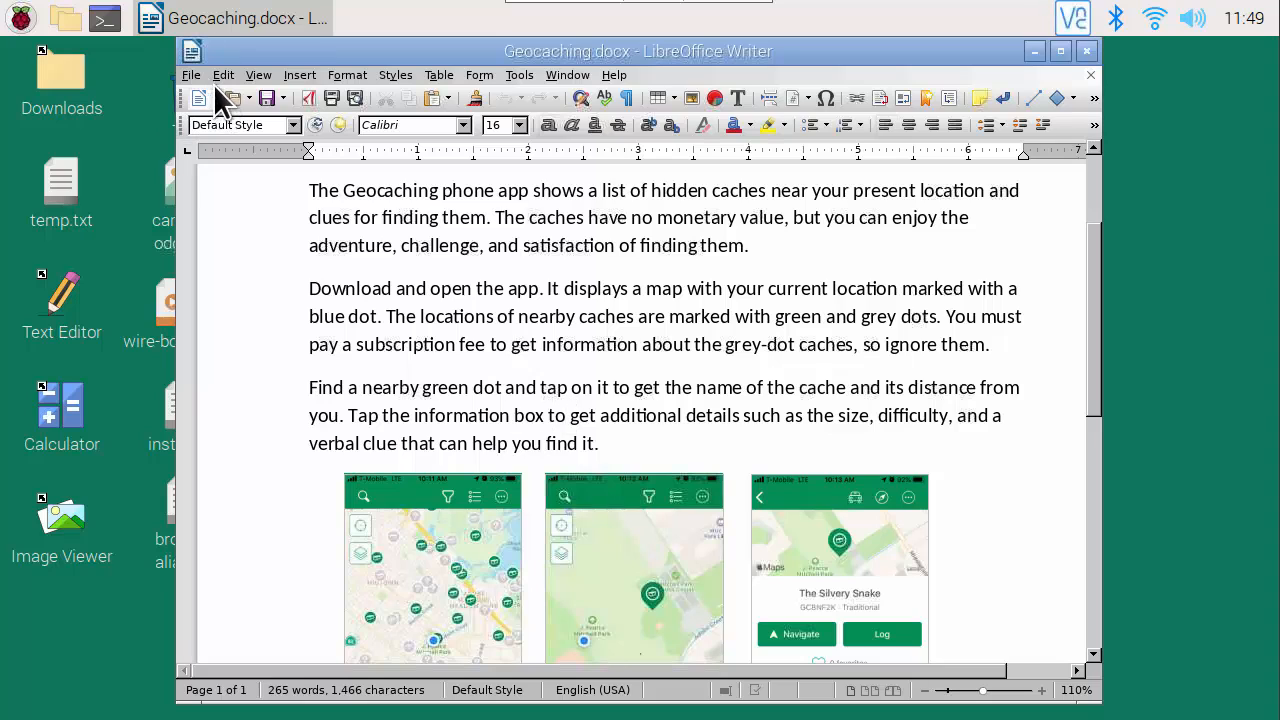
click(192, 76)
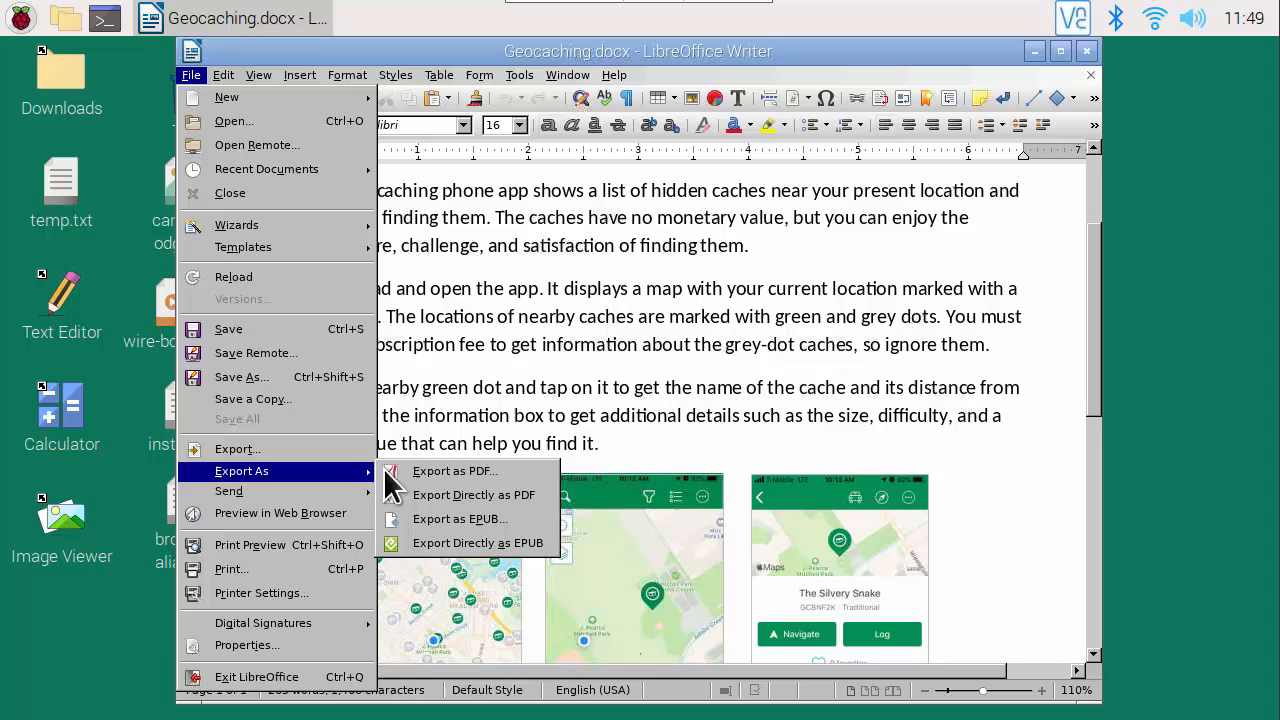
click(454, 470)
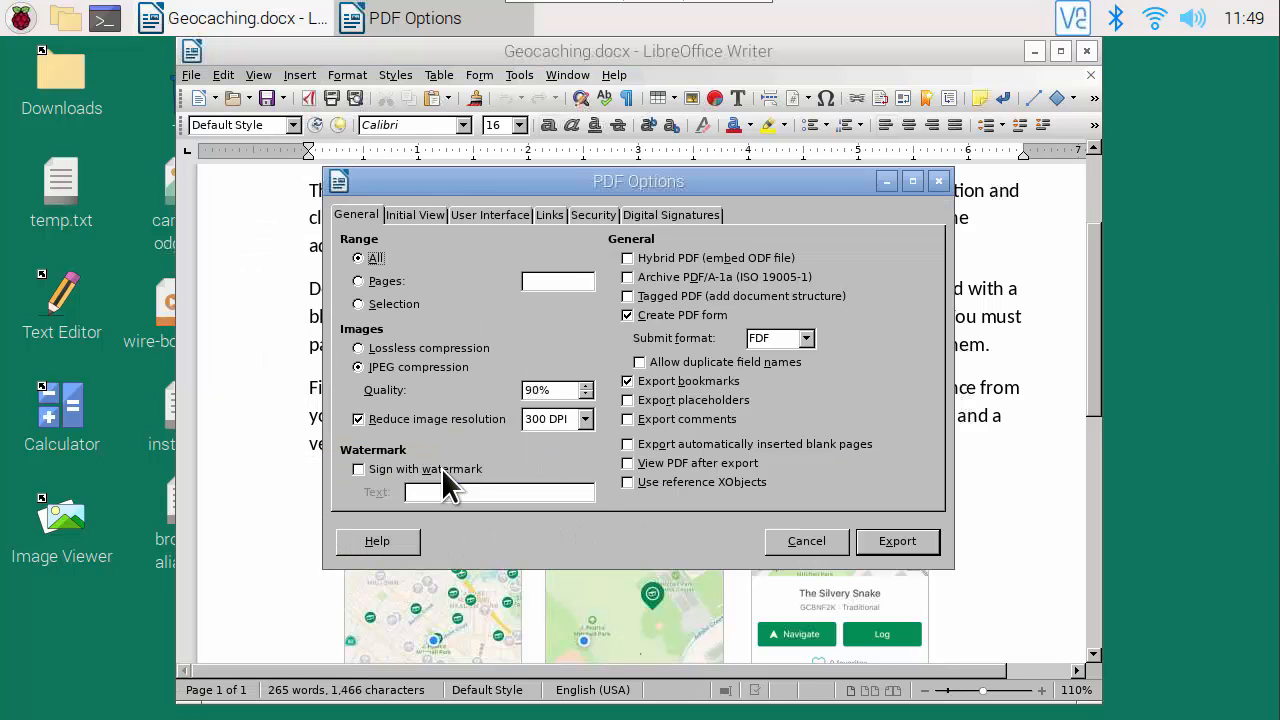
mouse_move(850, 550)
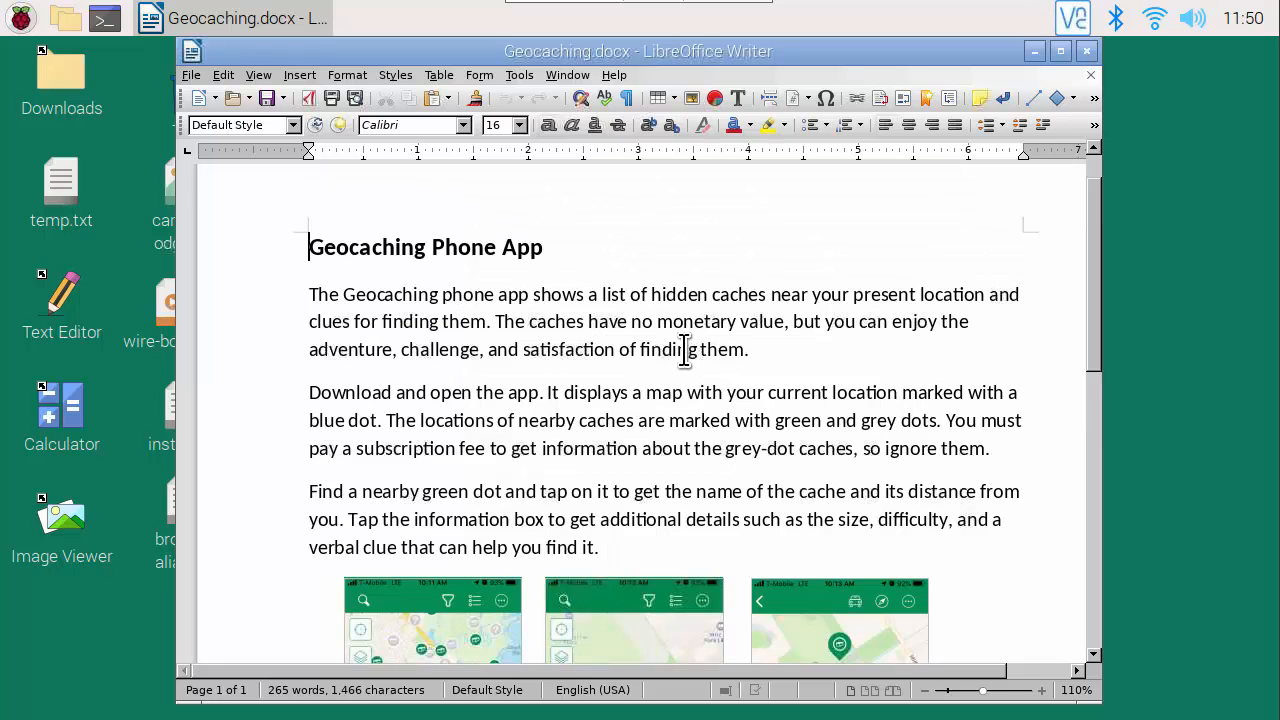
mouse_move(696, 376)
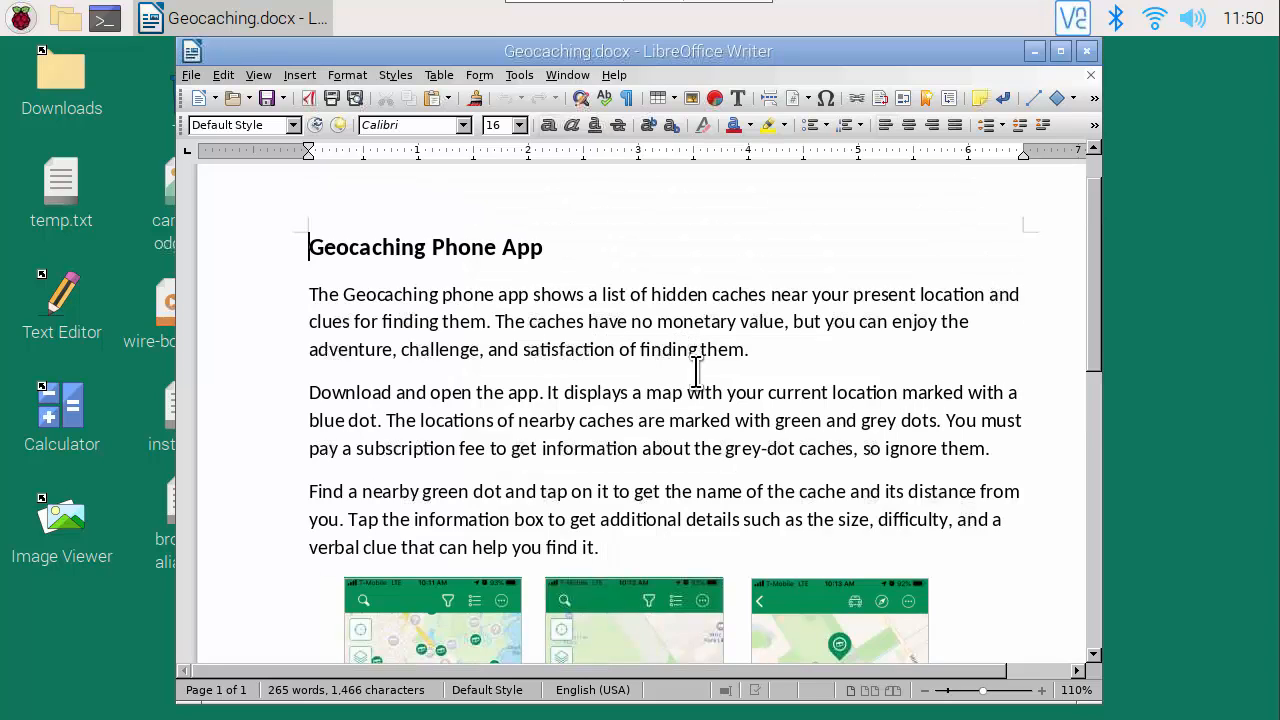
mouse_move(714, 374)
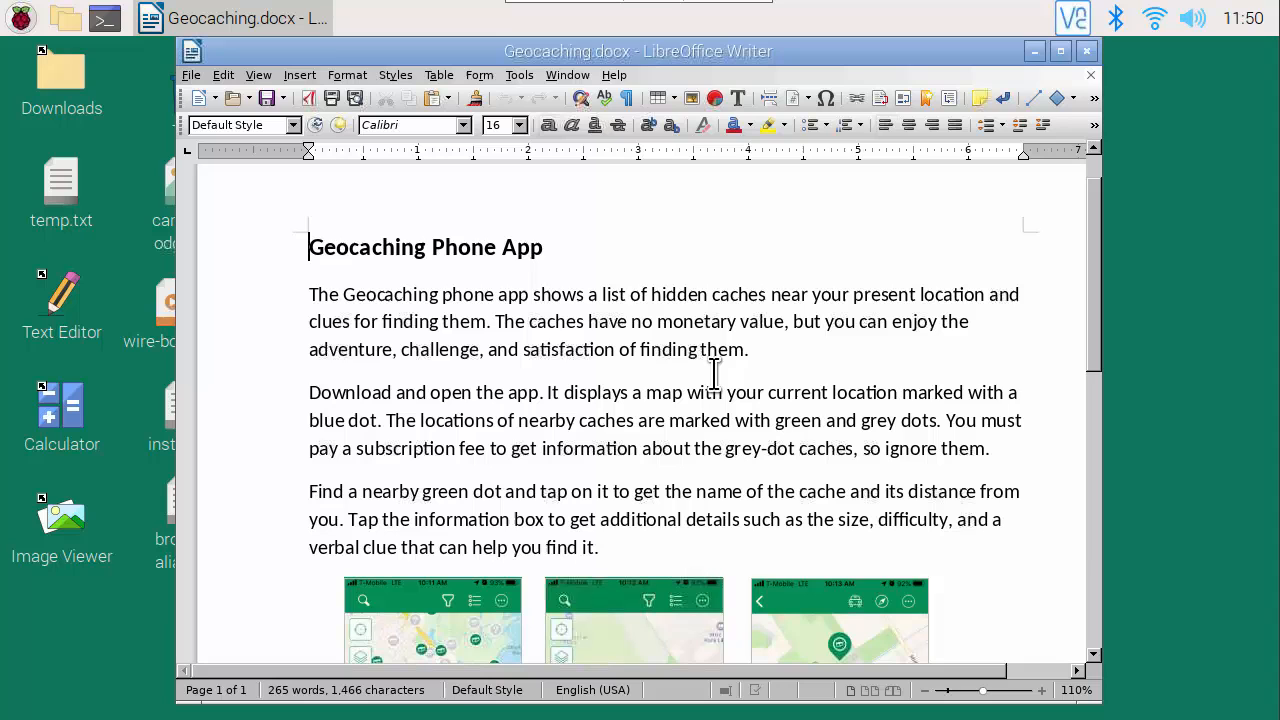
scroll(down, 3)
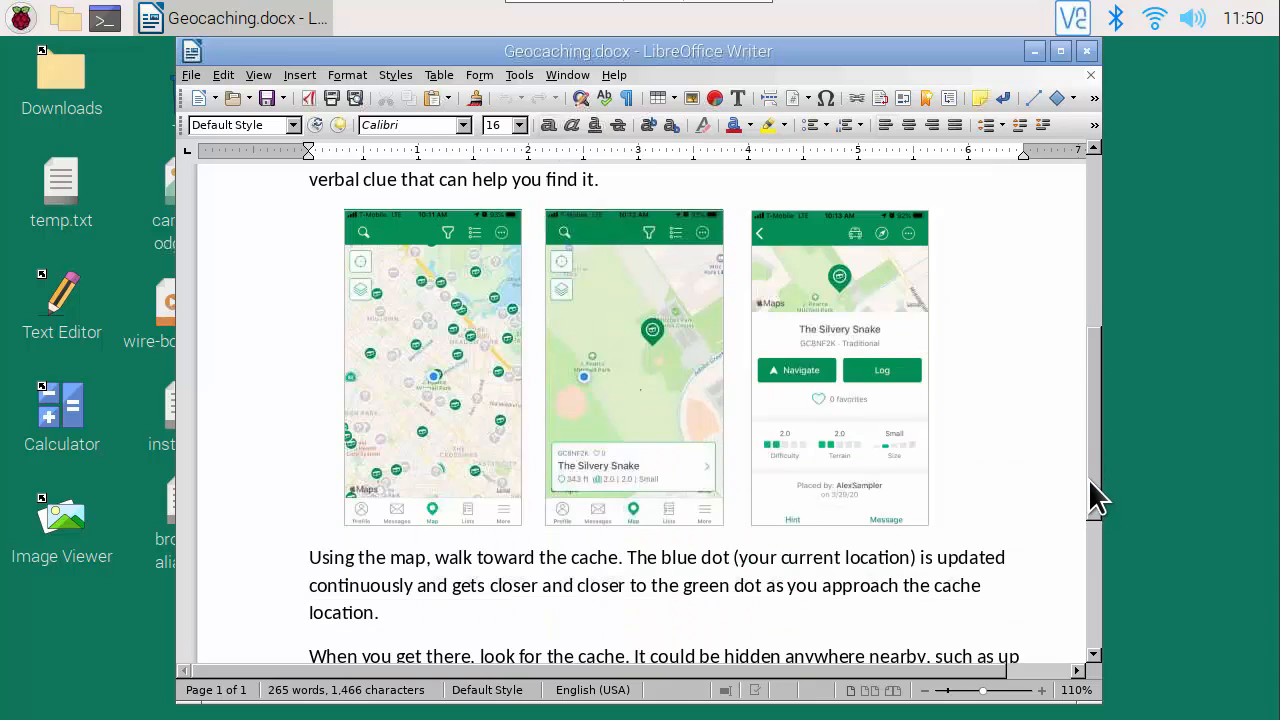
scroll(up, 3)
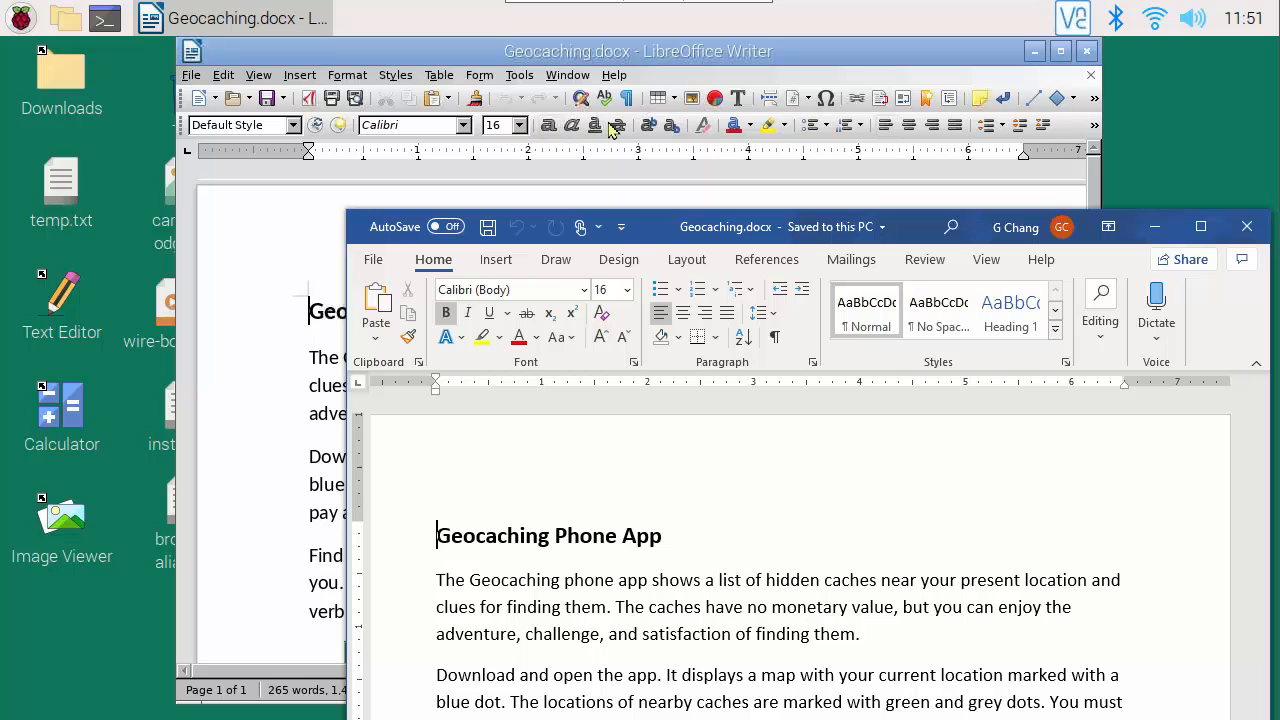
mouse_move(760, 130)
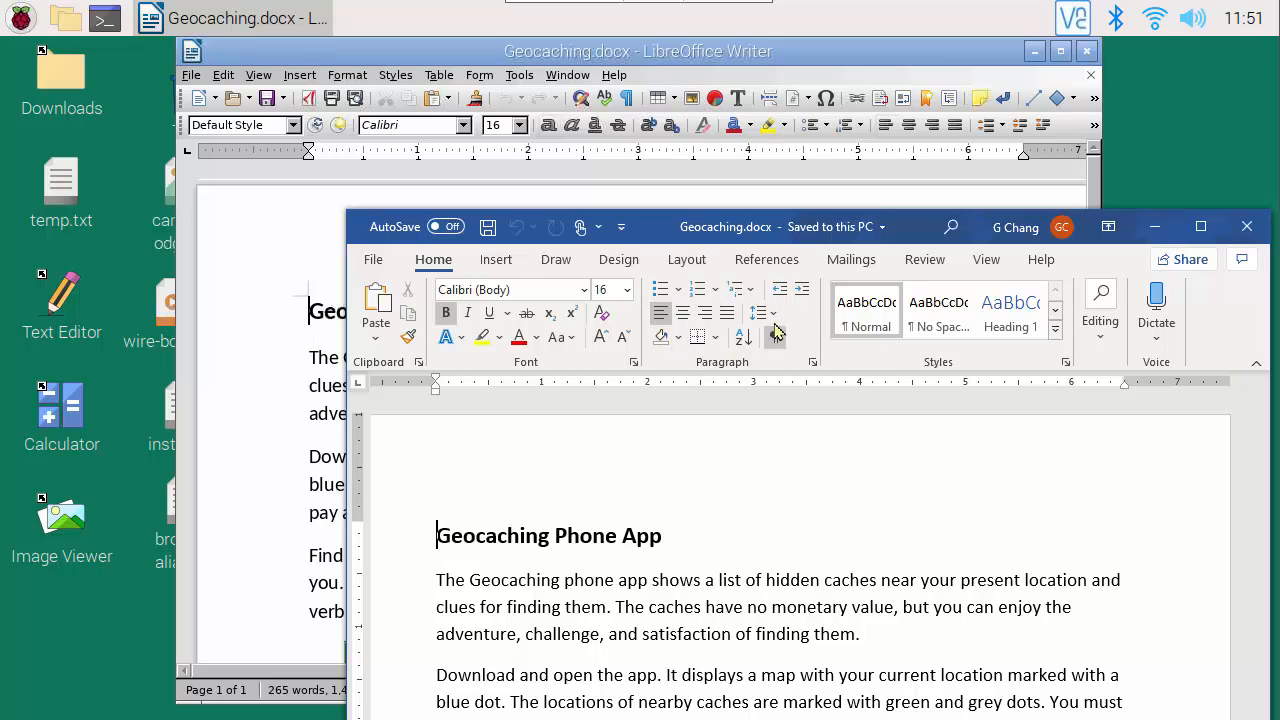
mouse_move(820, 136)
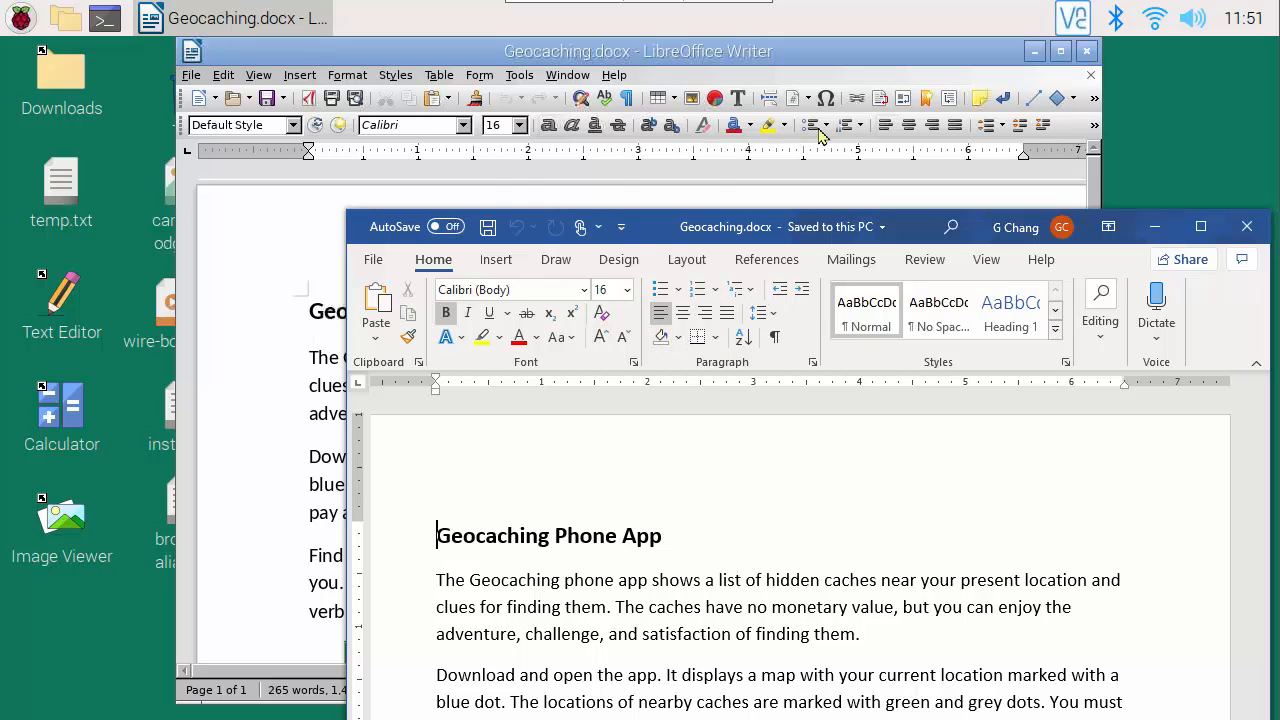
mouse_move(970, 132)
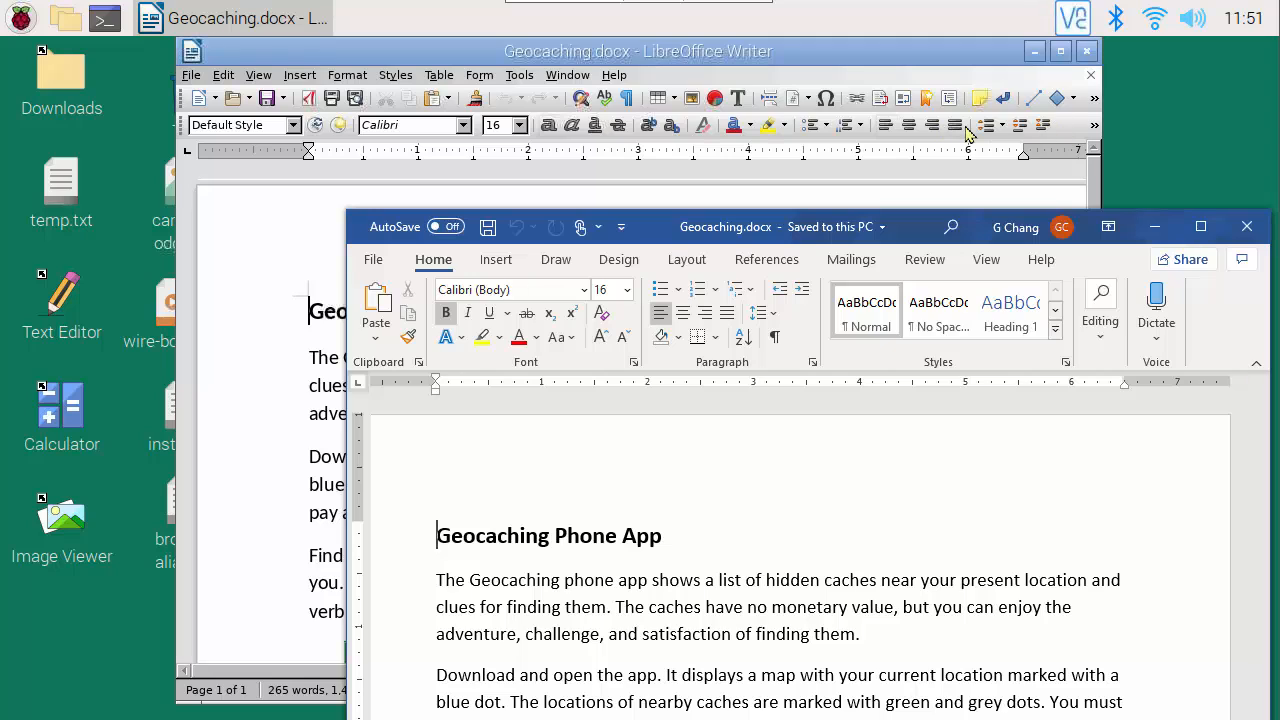
mouse_move(750, 136)
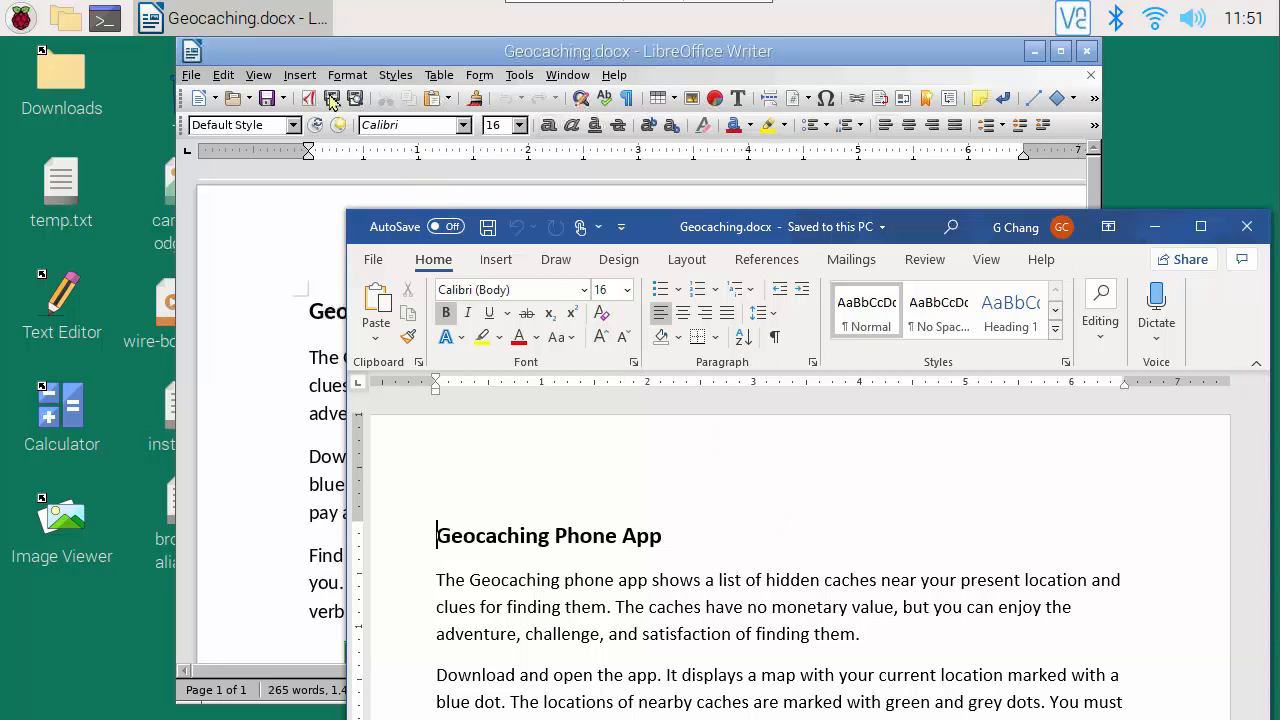
Step: Review the Paragraph dialog's Indents & Spacing and Text Flow settings without applying changes
click(348, 76)
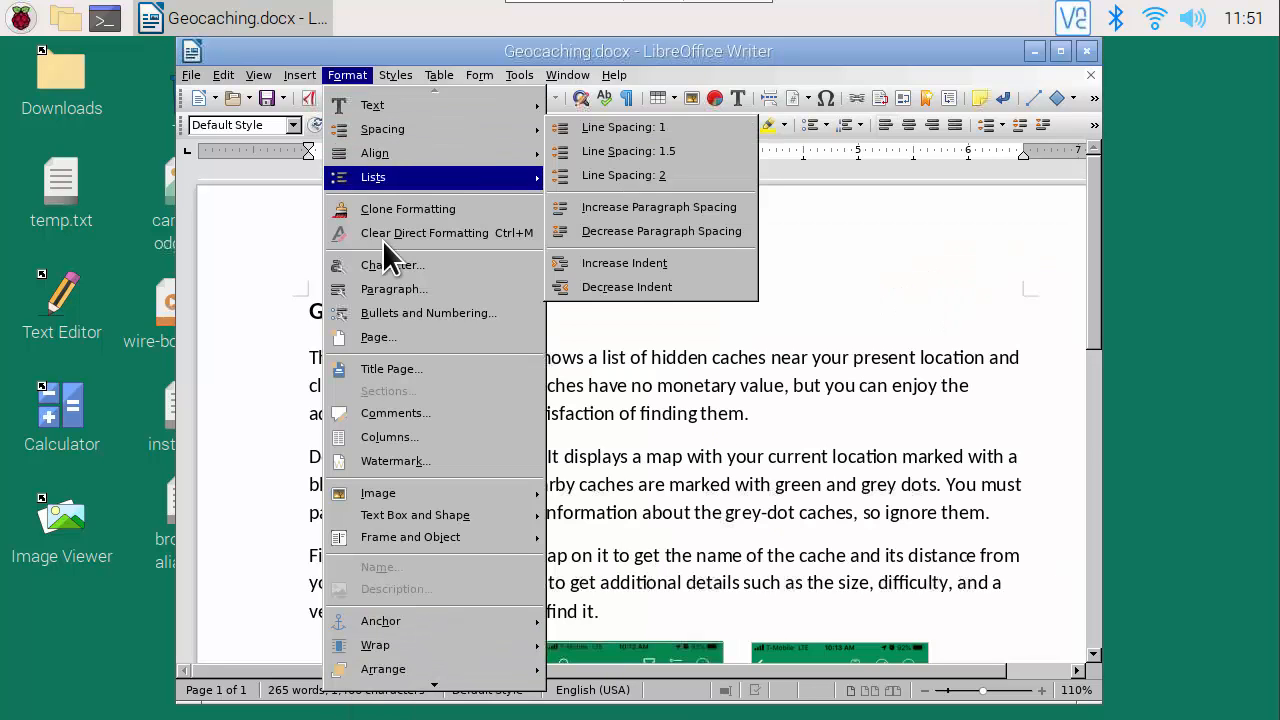
click(392, 288)
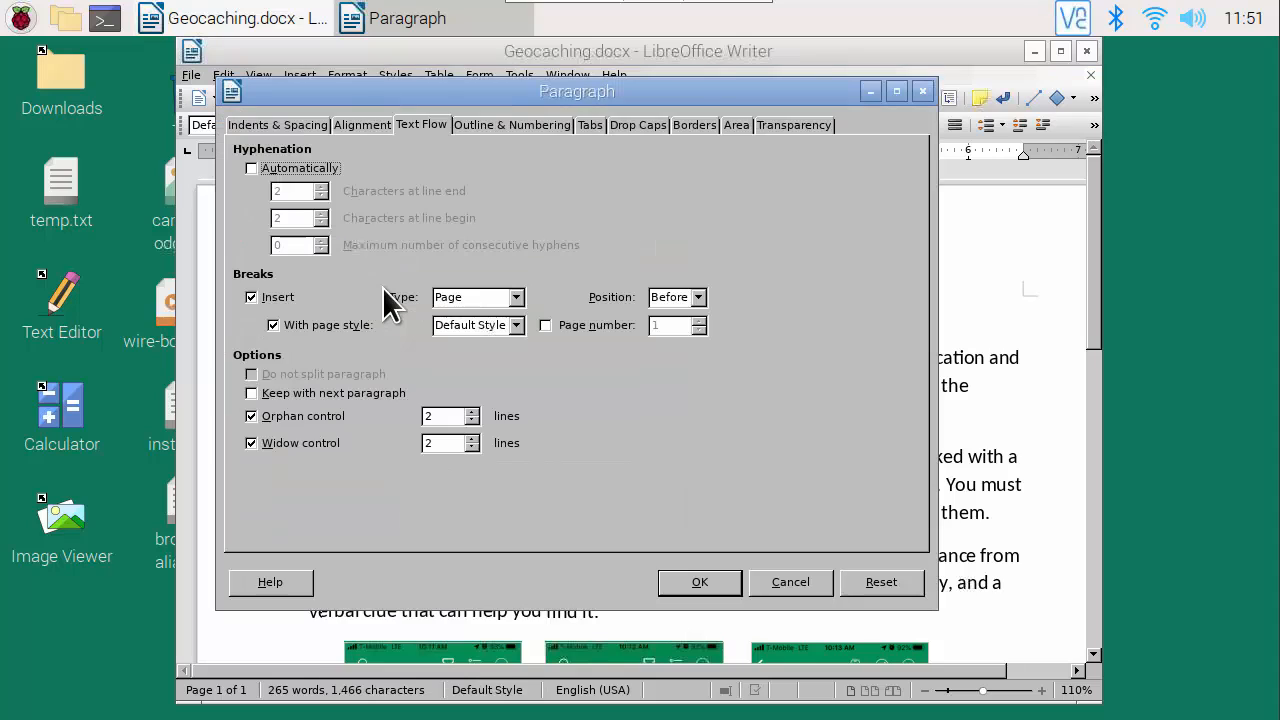
click(276, 124)
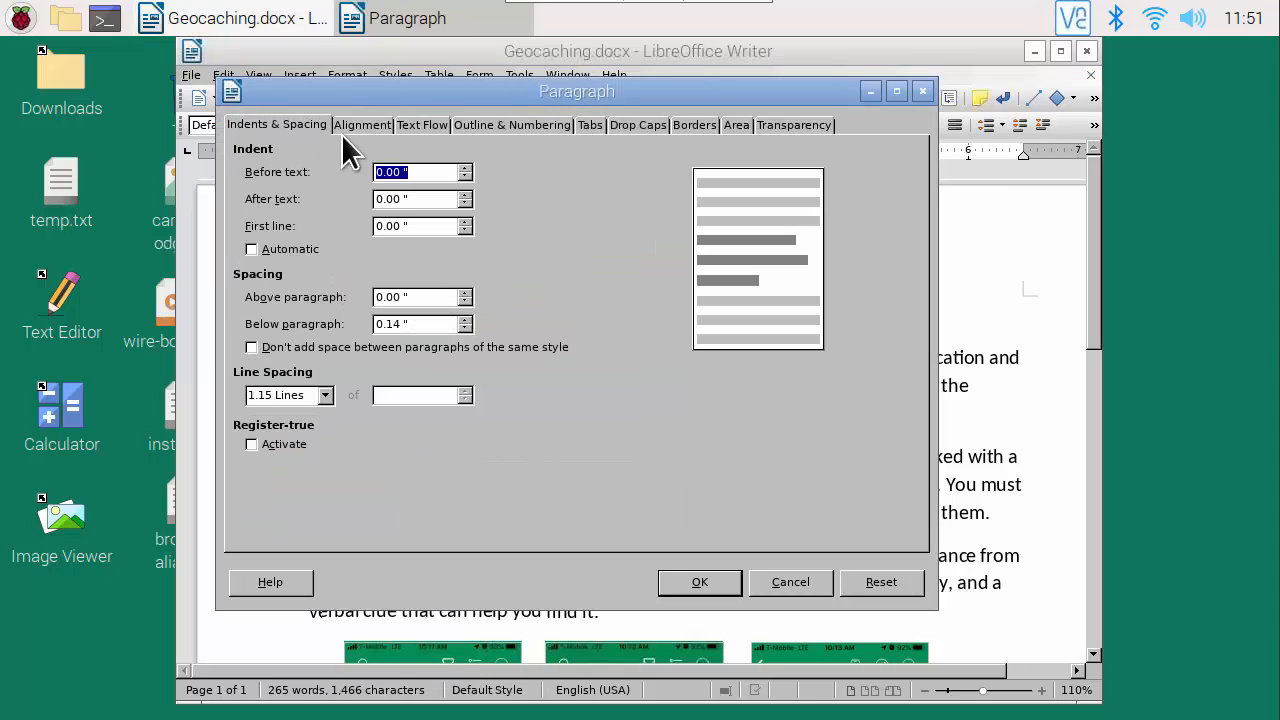
click(420, 124)
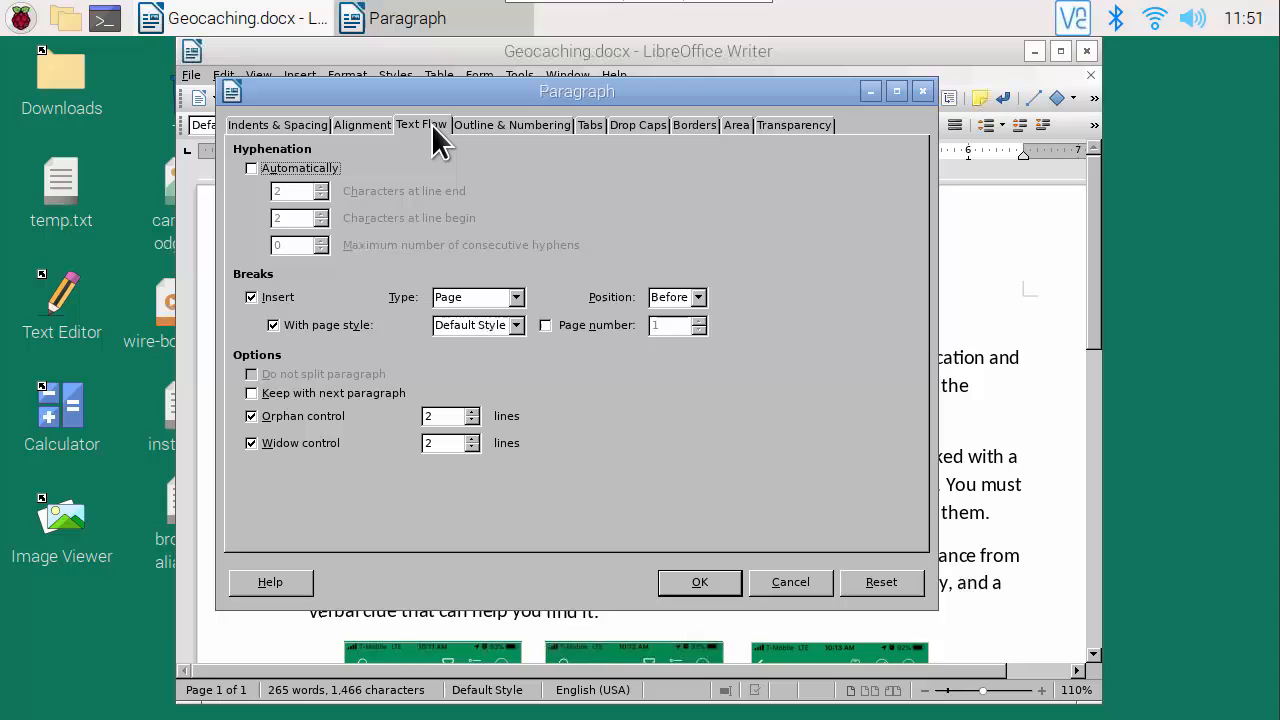
mouse_move(418, 476)
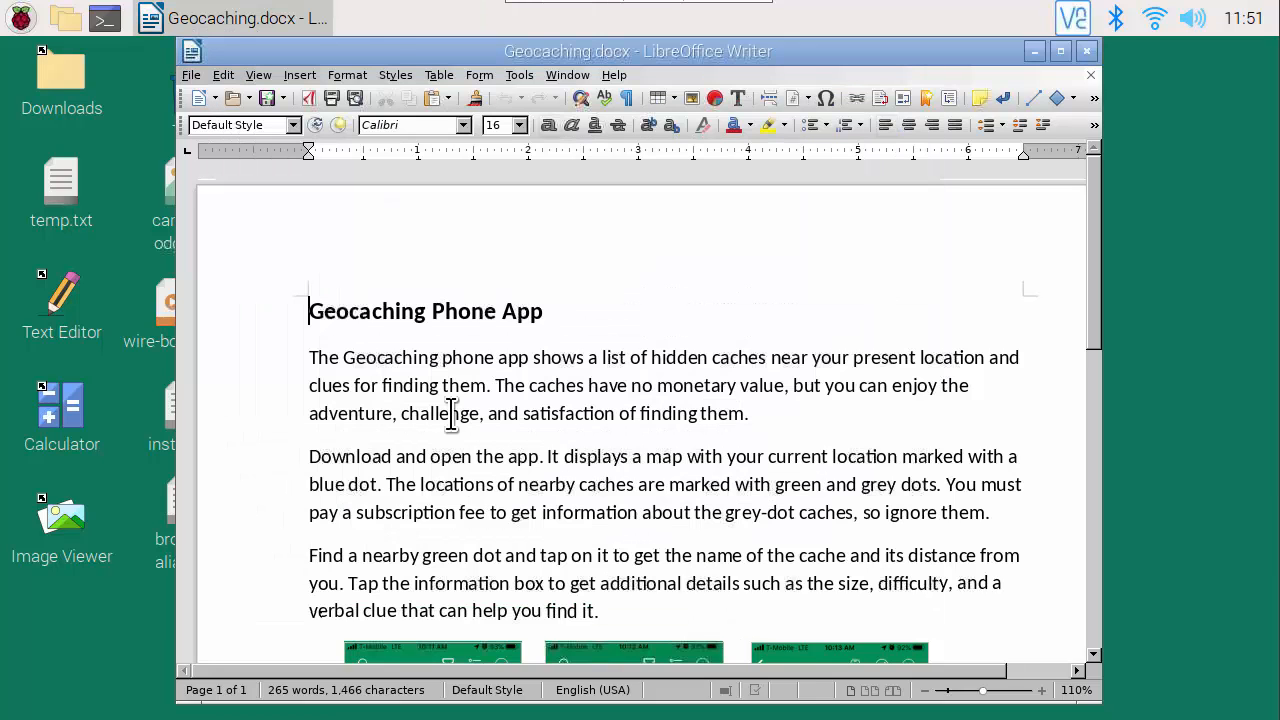
click(348, 74)
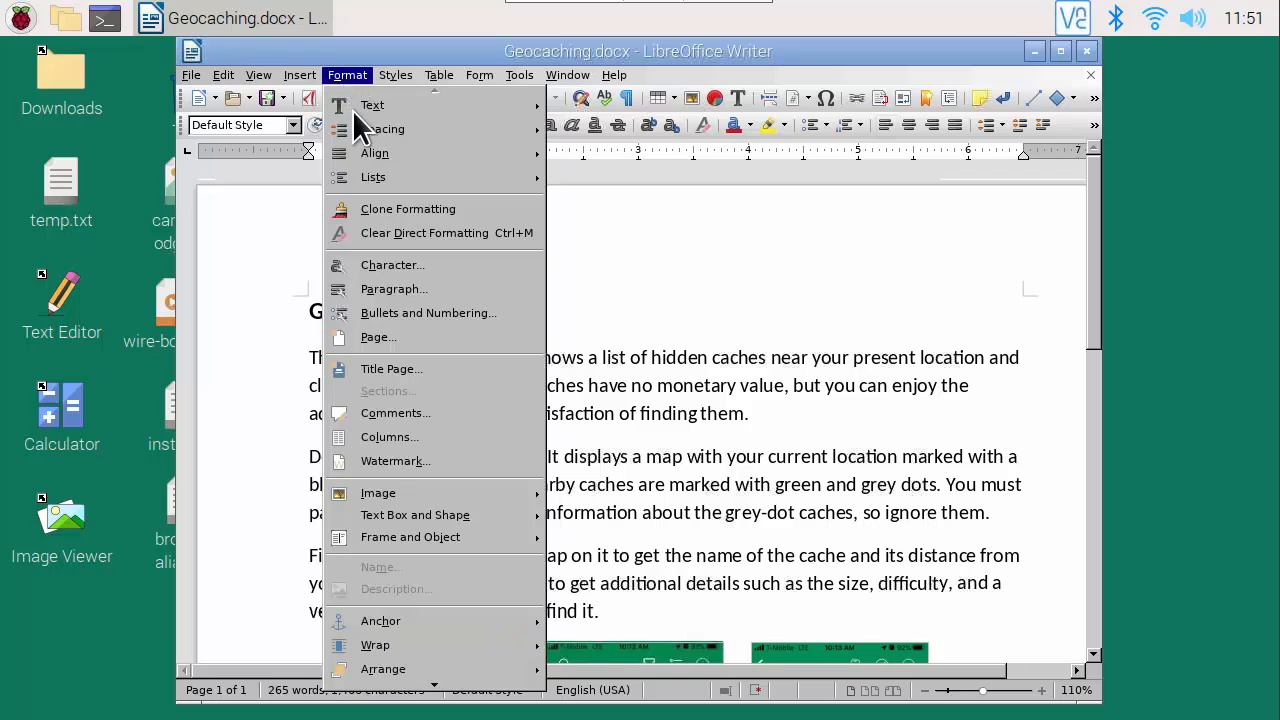
click(392, 264)
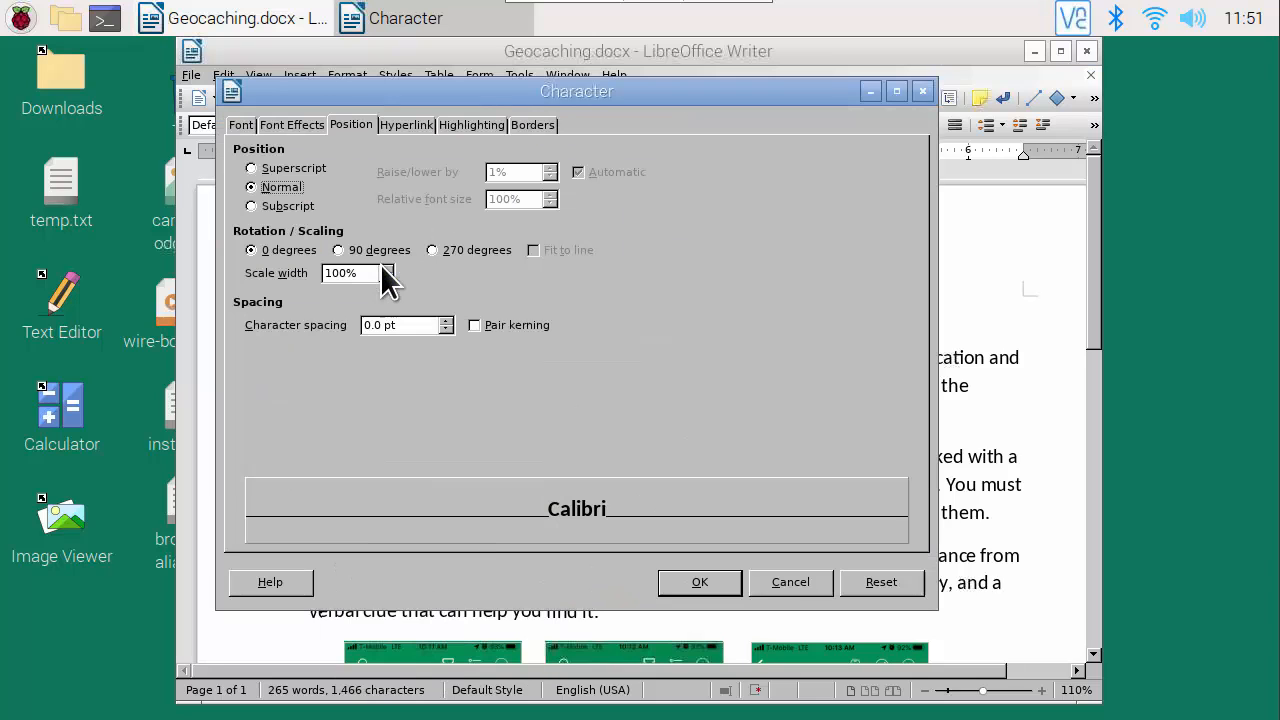
click(240, 124)
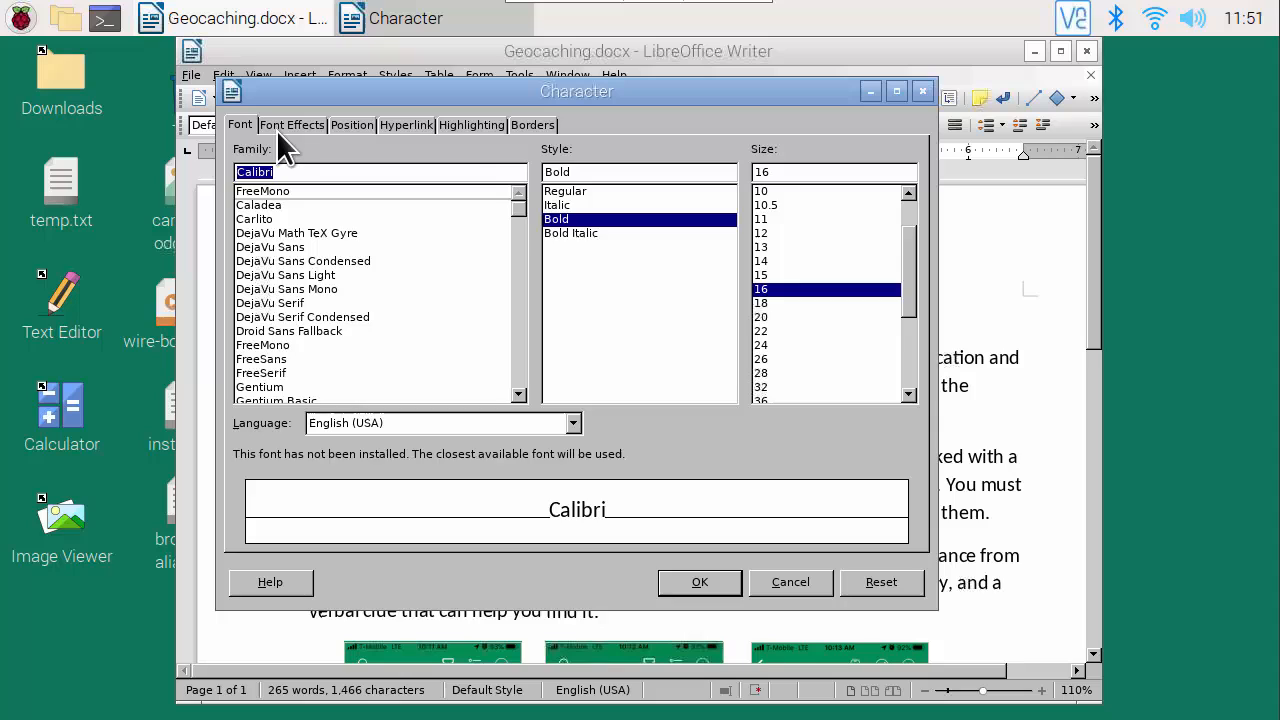
click(352, 124)
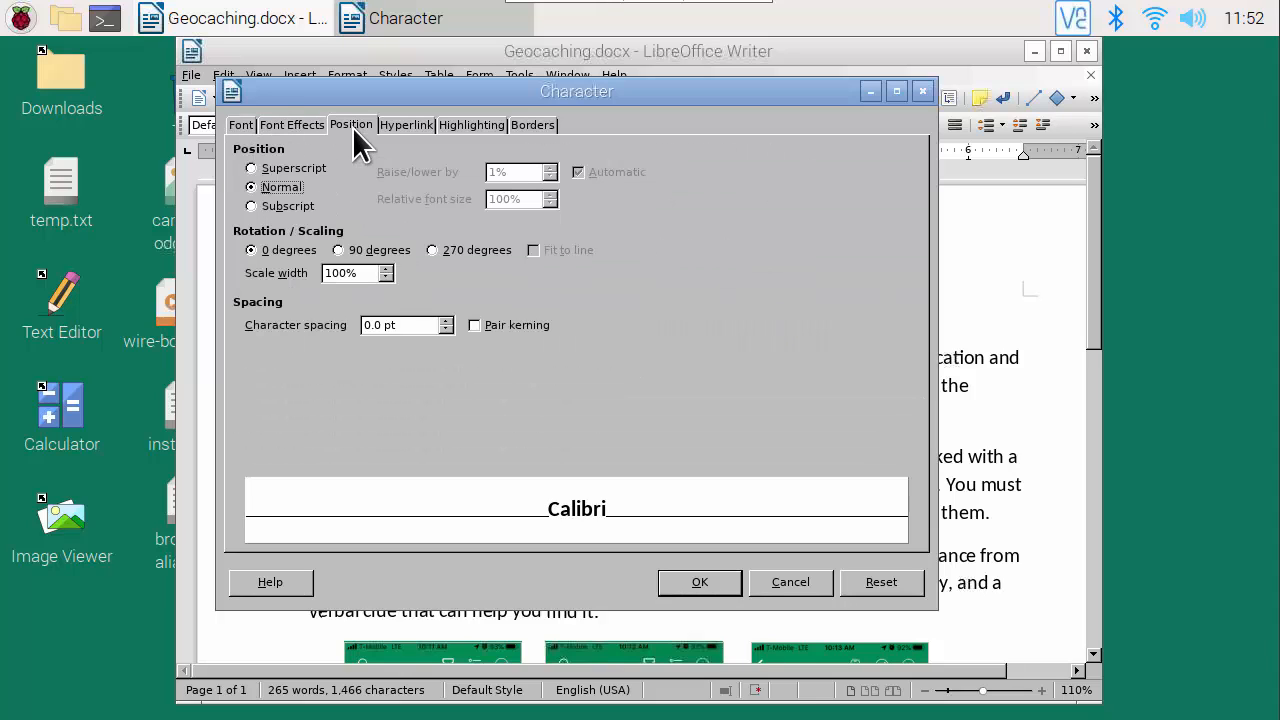
click(470, 124)
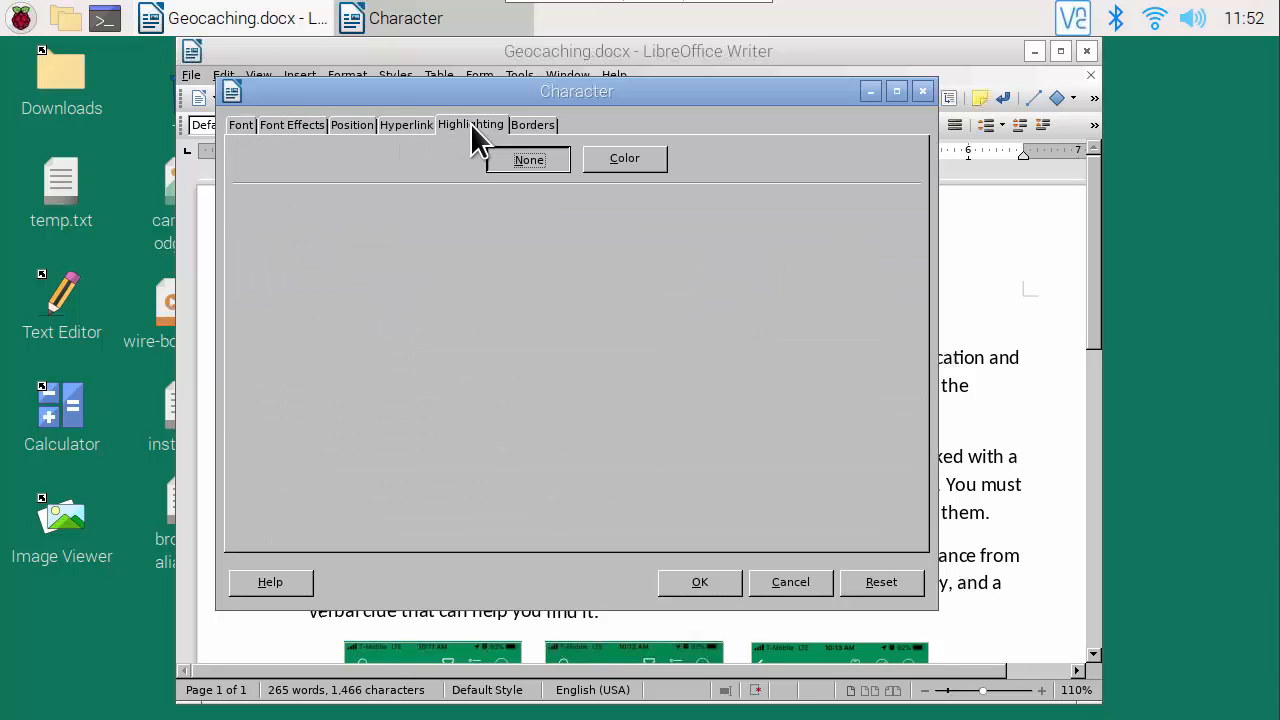
click(790, 582)
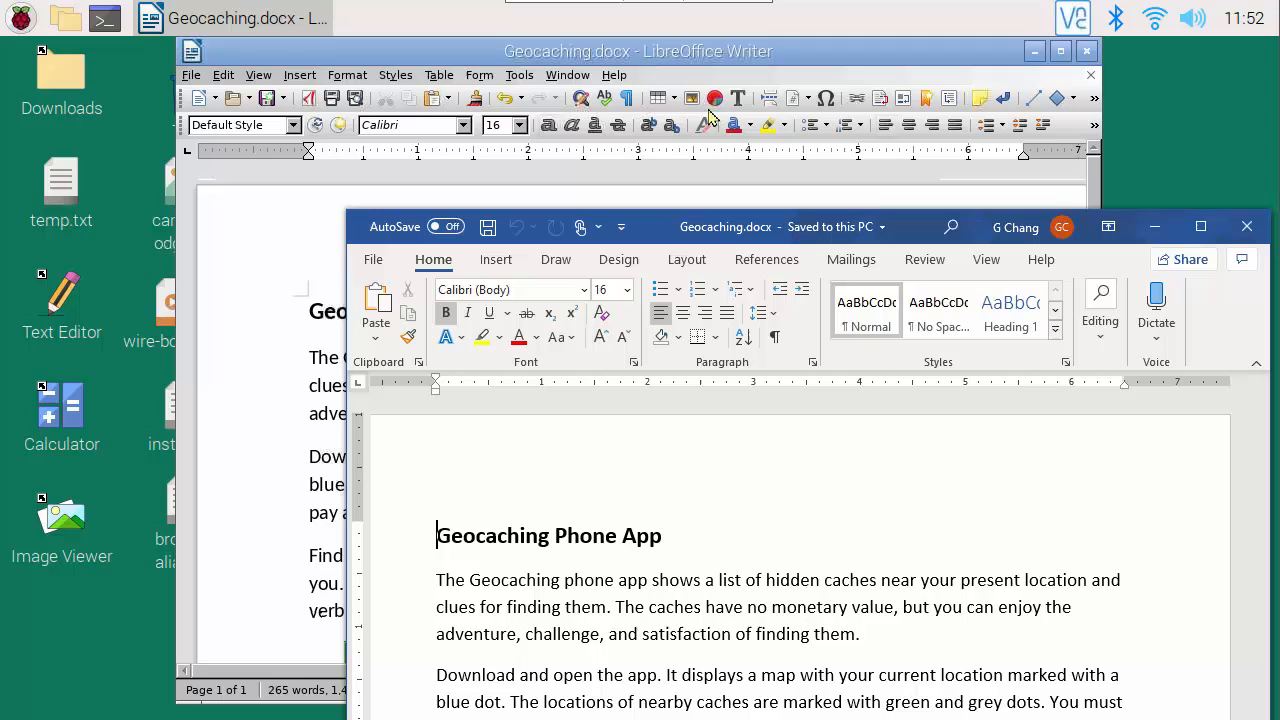
mouse_move(784, 122)
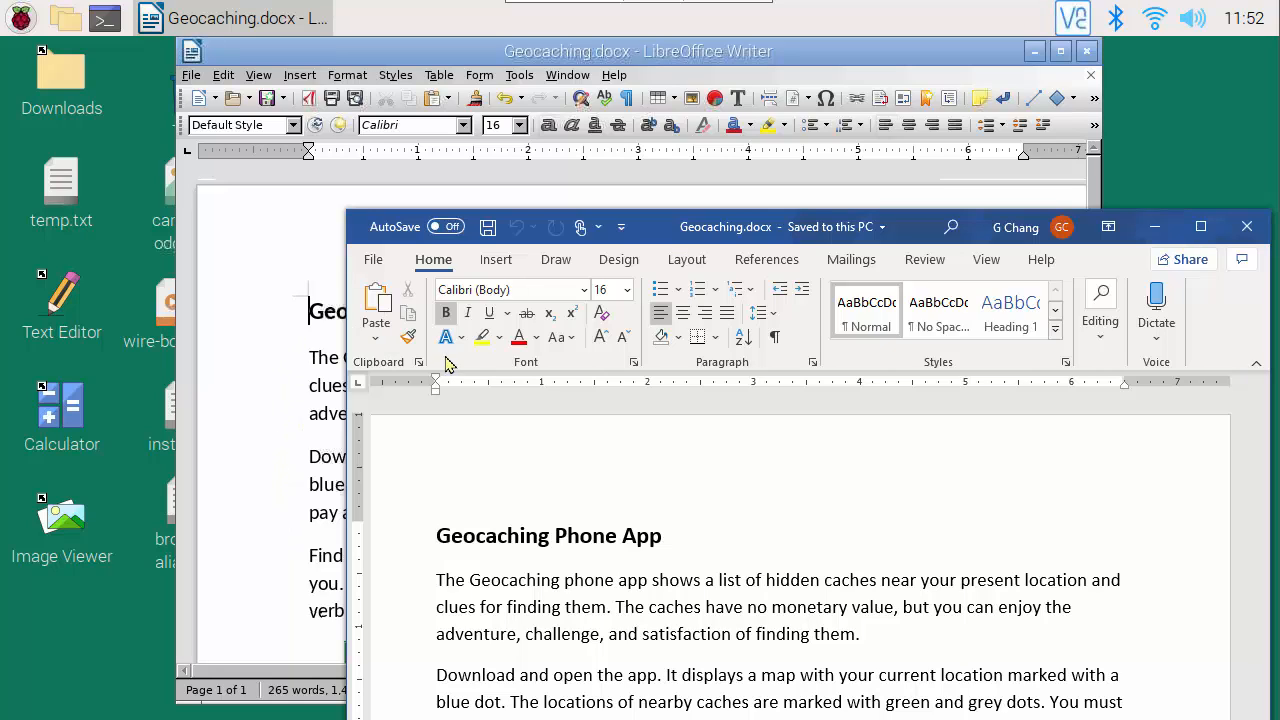
mouse_move(632, 364)
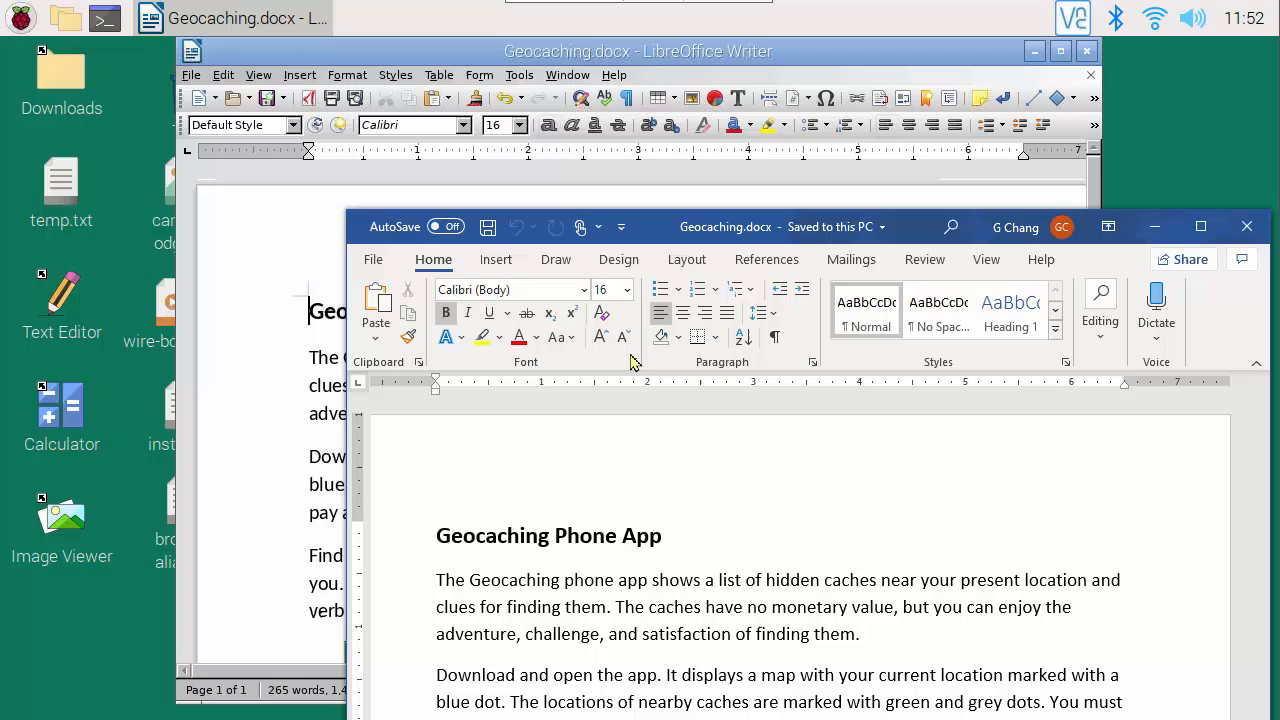
mouse_move(1004, 364)
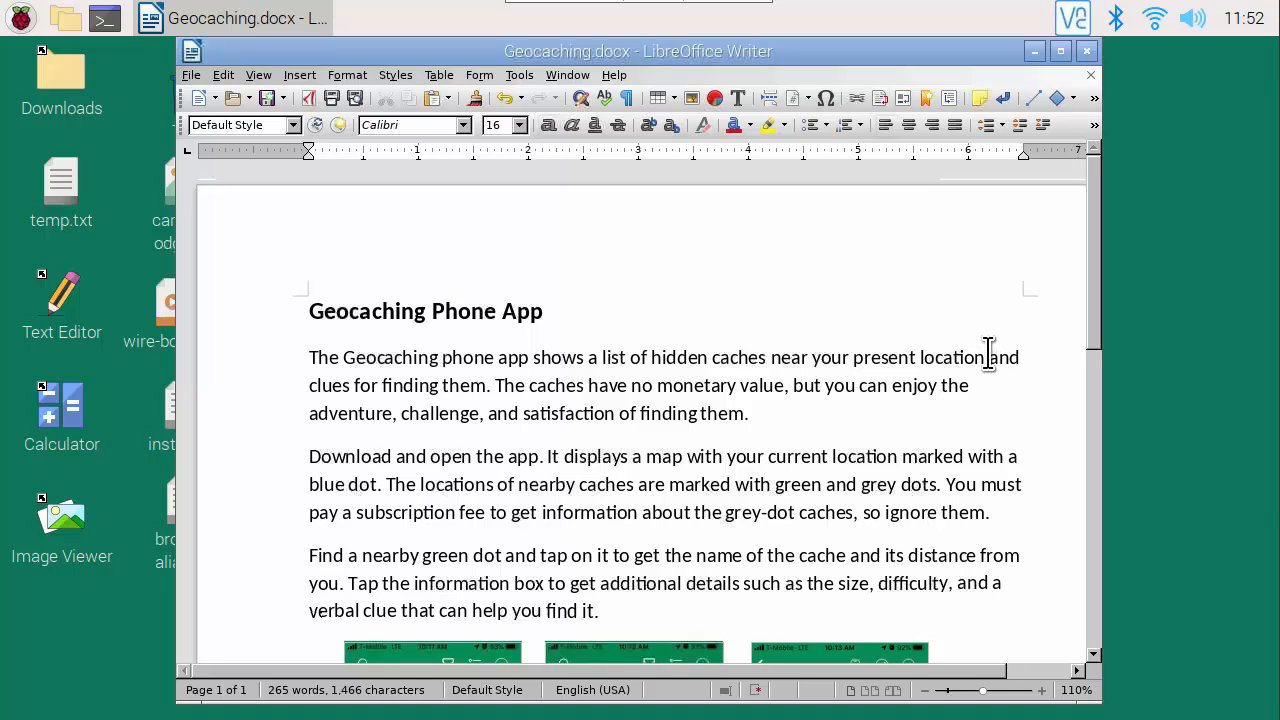
mouse_move(720, 278)
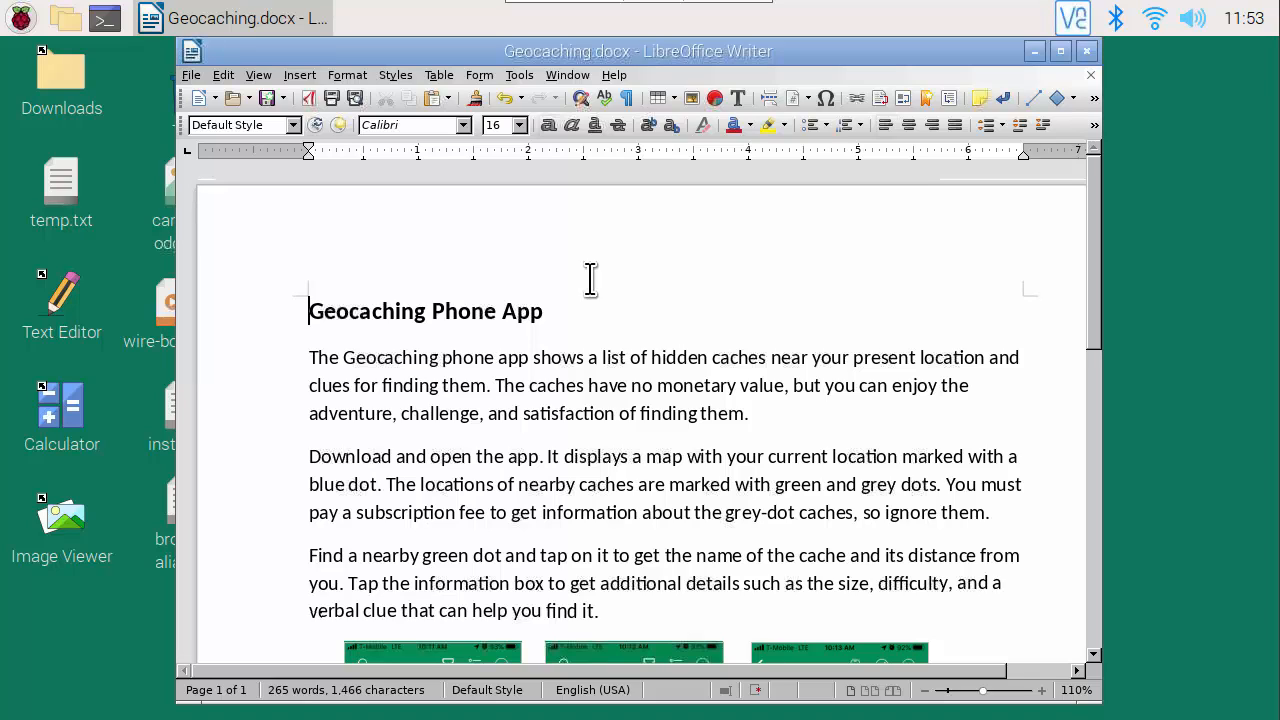
mouse_move(590, 280)
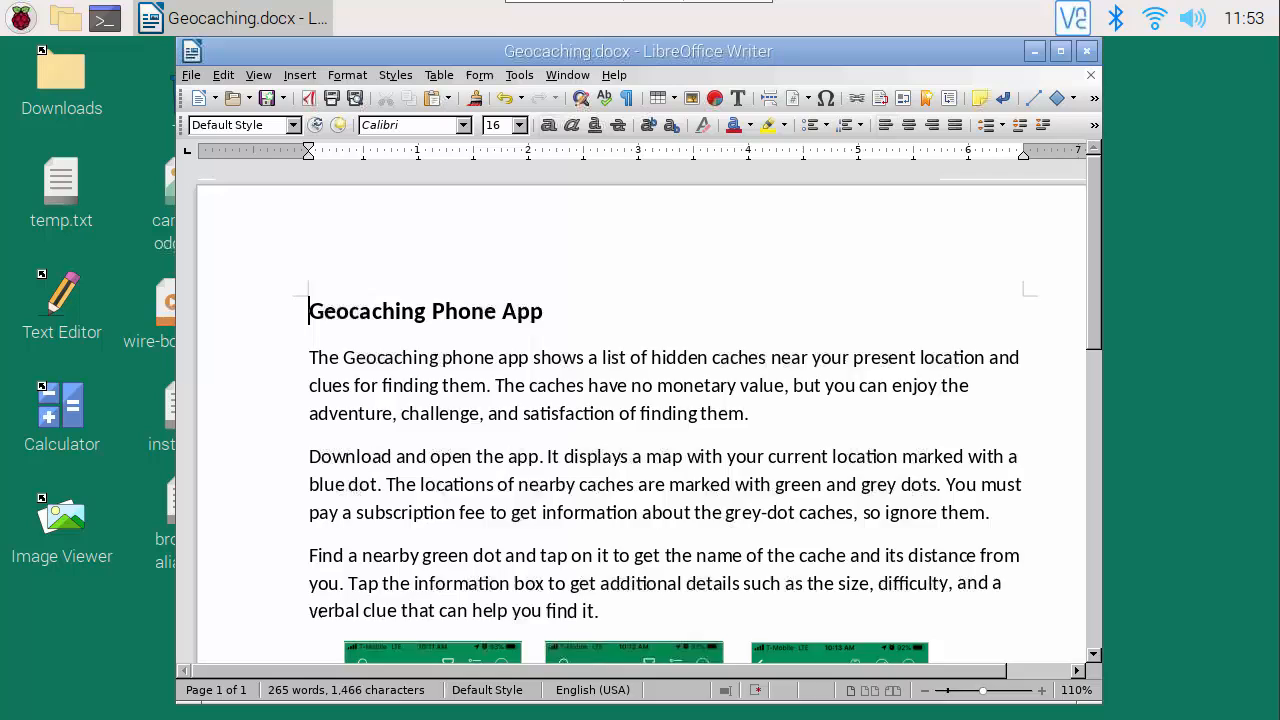
click(1156, 300)
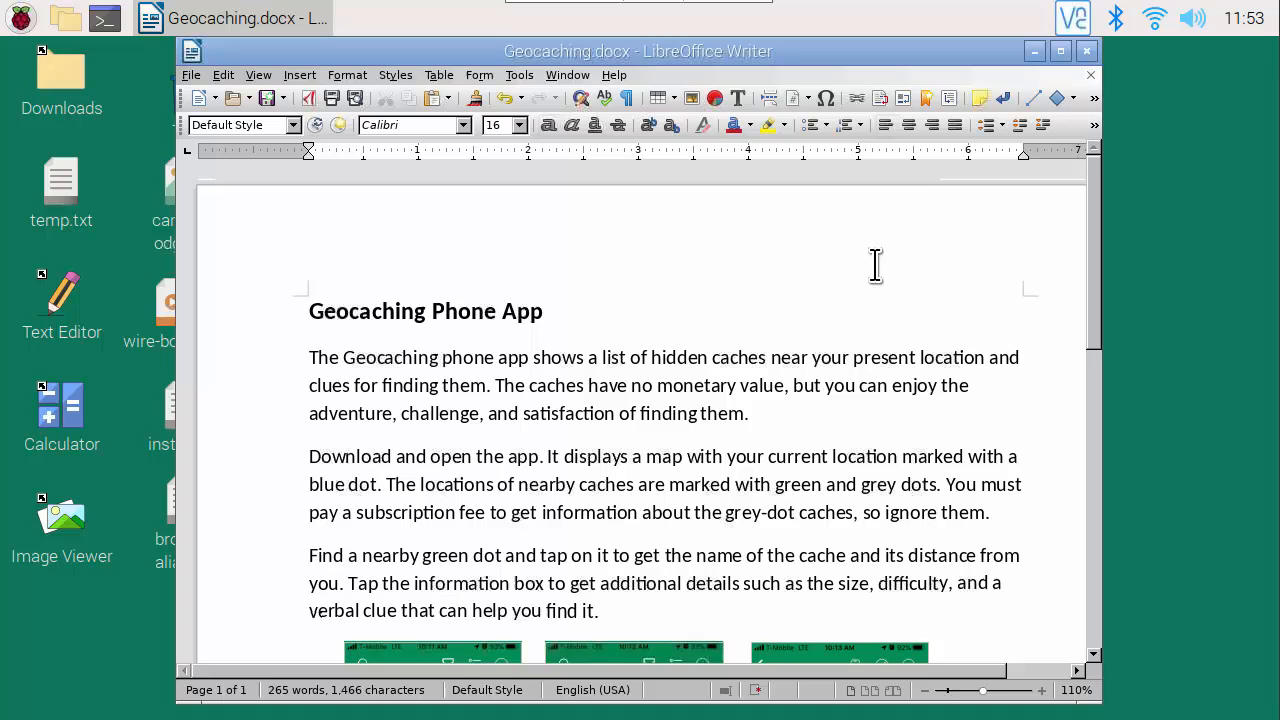
click(310, 312)
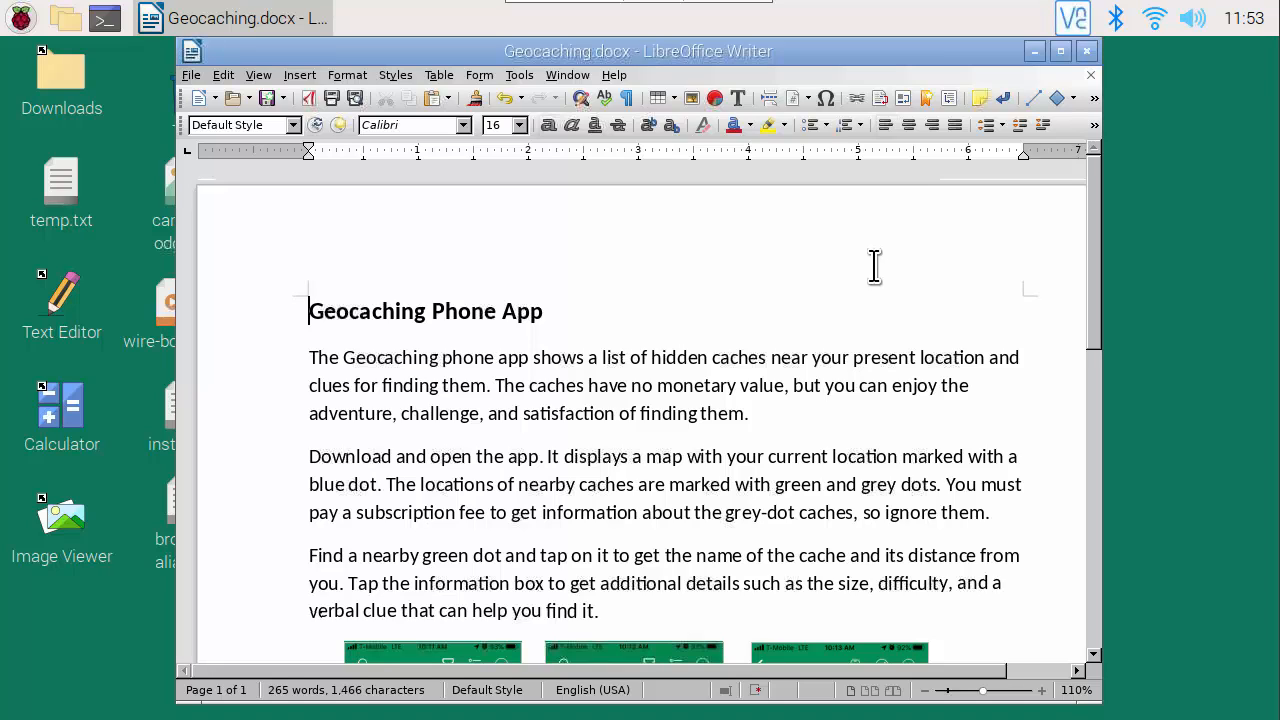